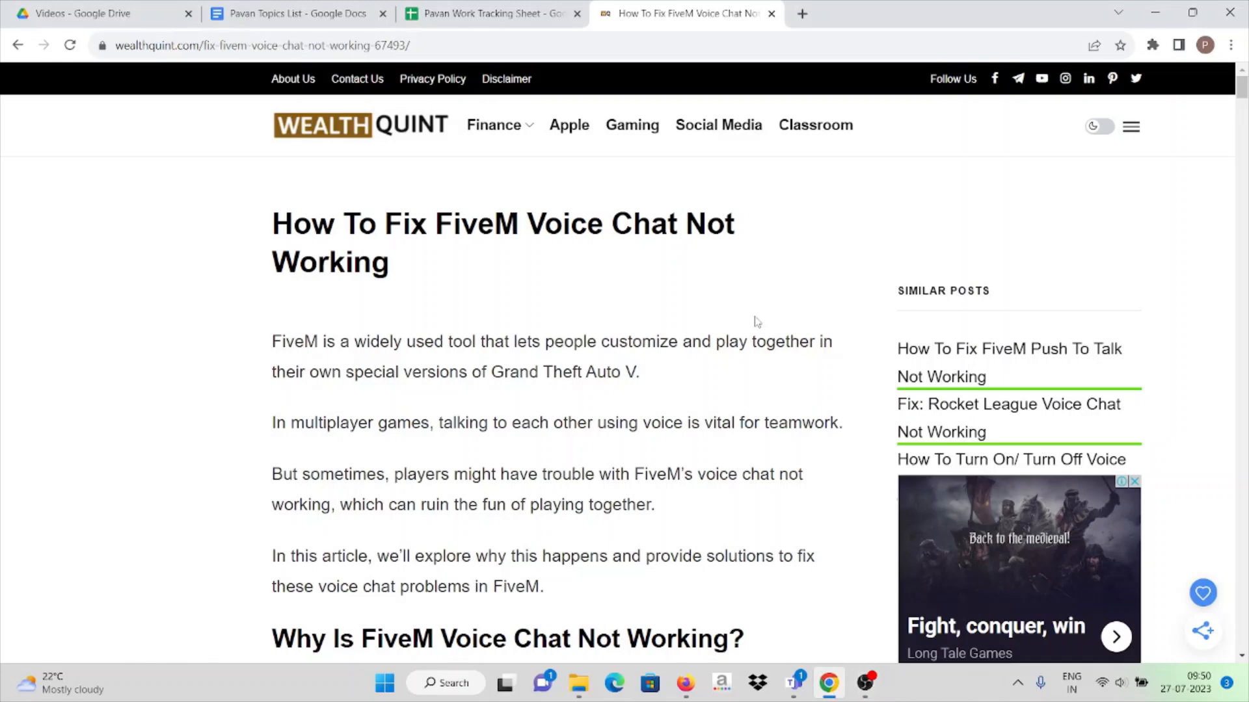
mouse_move(785, 311)
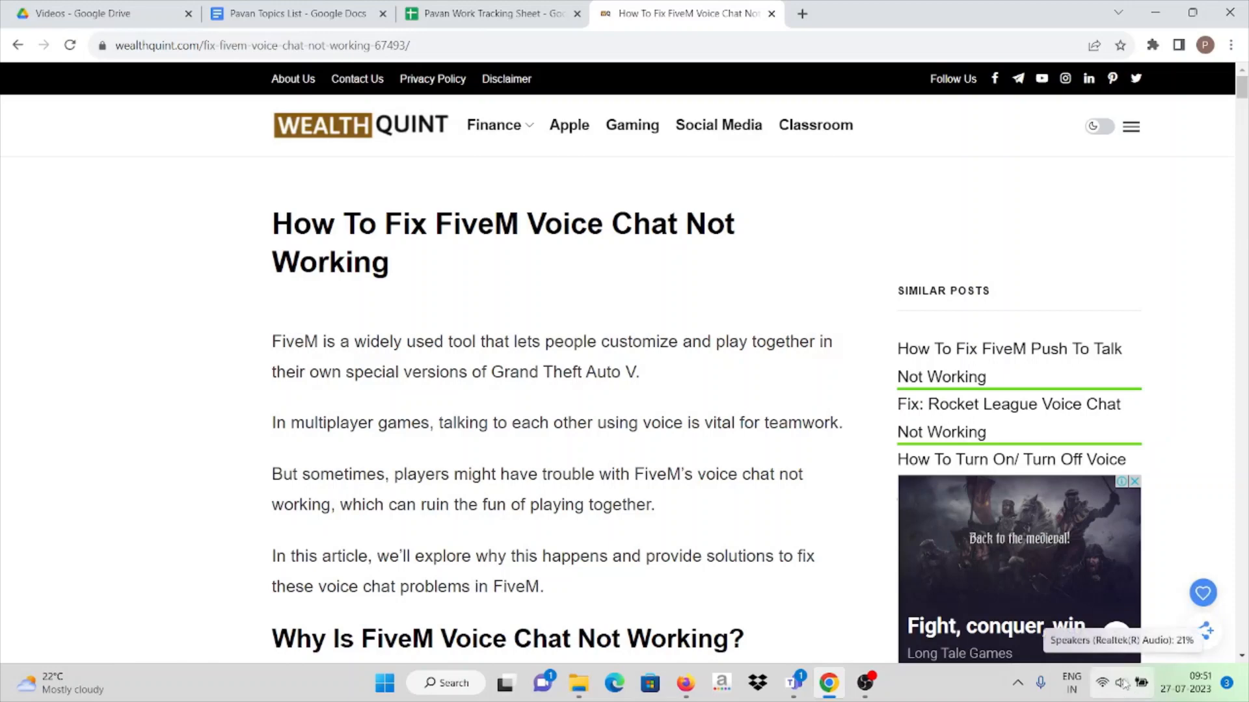
Raise the speaker output volume from 22 to 28 on the Windows Sound settings page.
left_click(1119, 683)
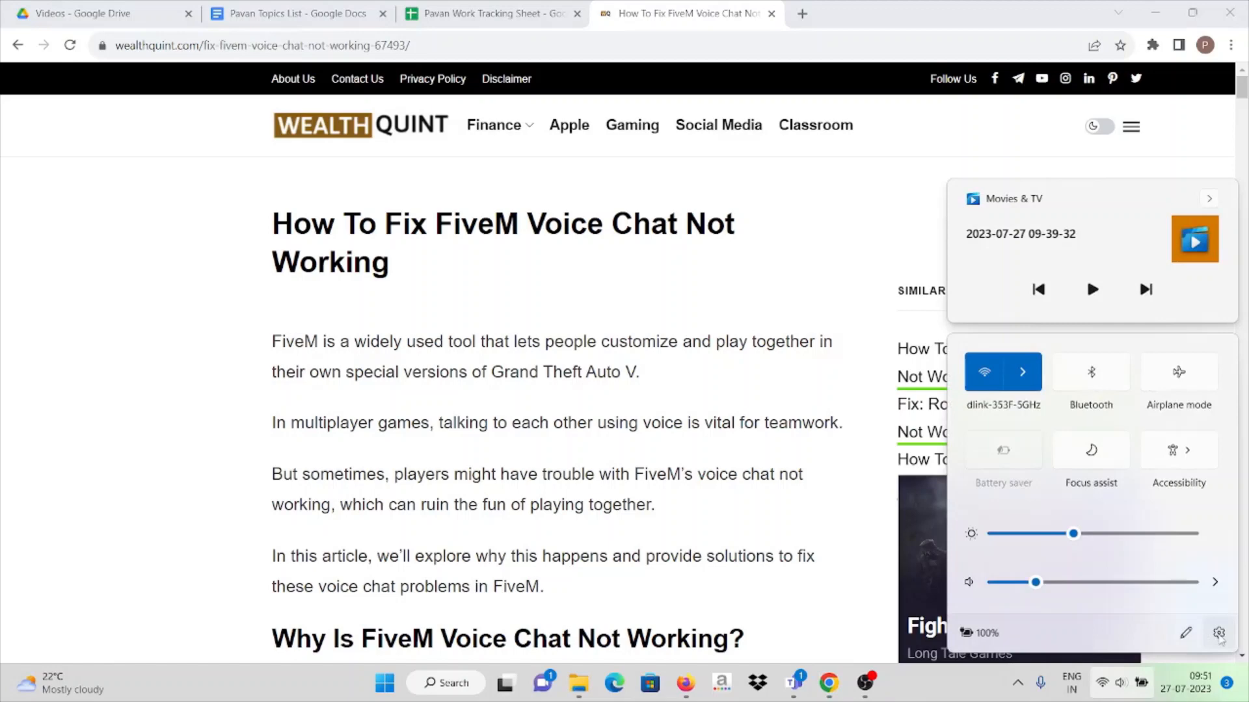
left_click(1218, 634)
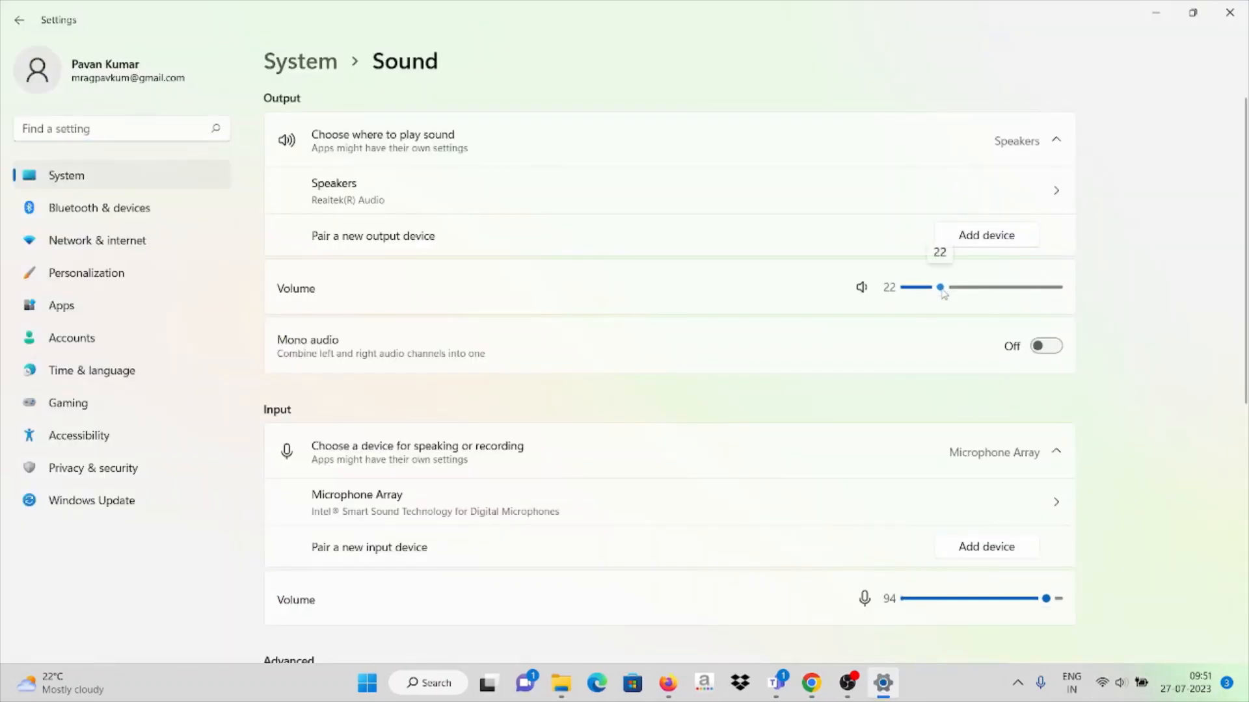
left_click_drag(939, 287, 948, 287)
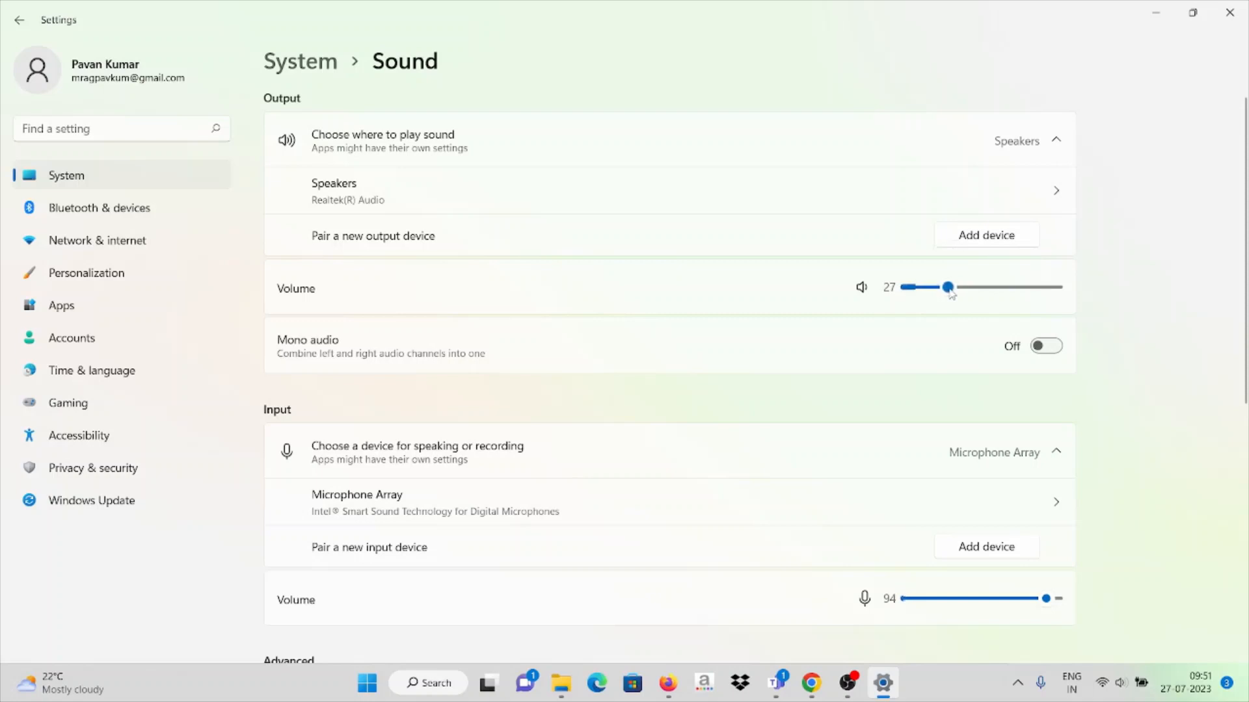
left_click_drag(947, 287, 949, 287)
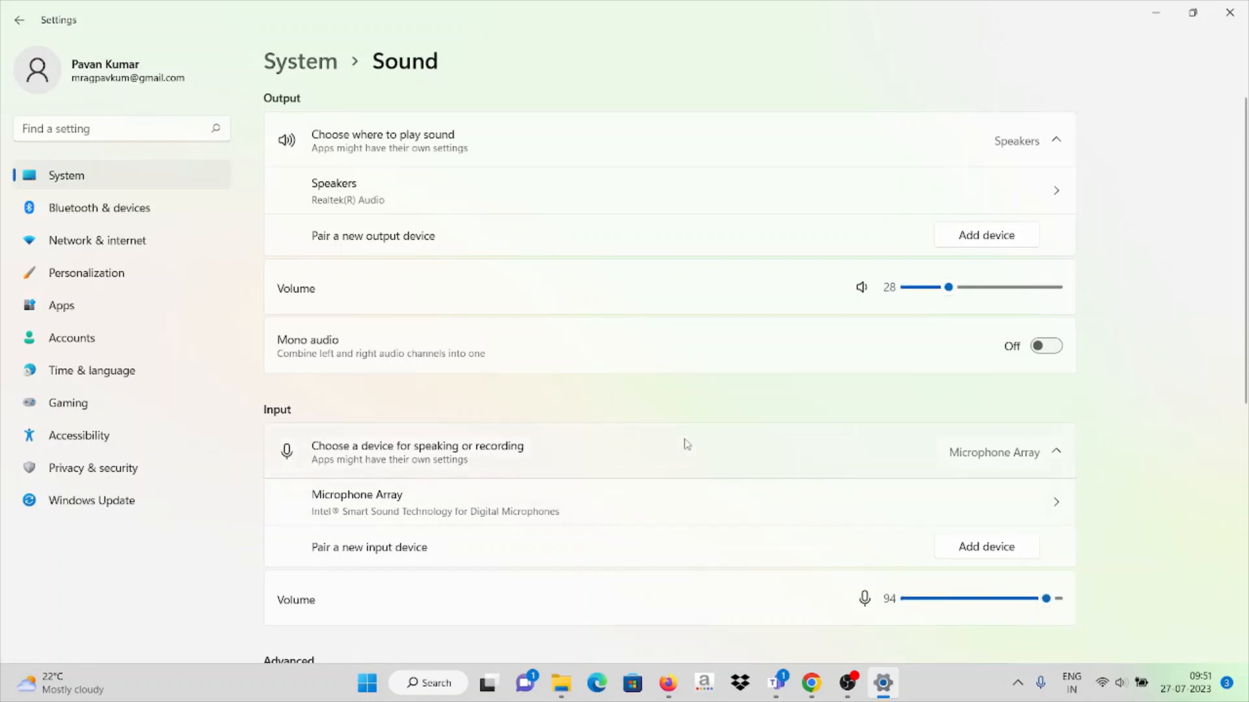
scroll("down", 3)
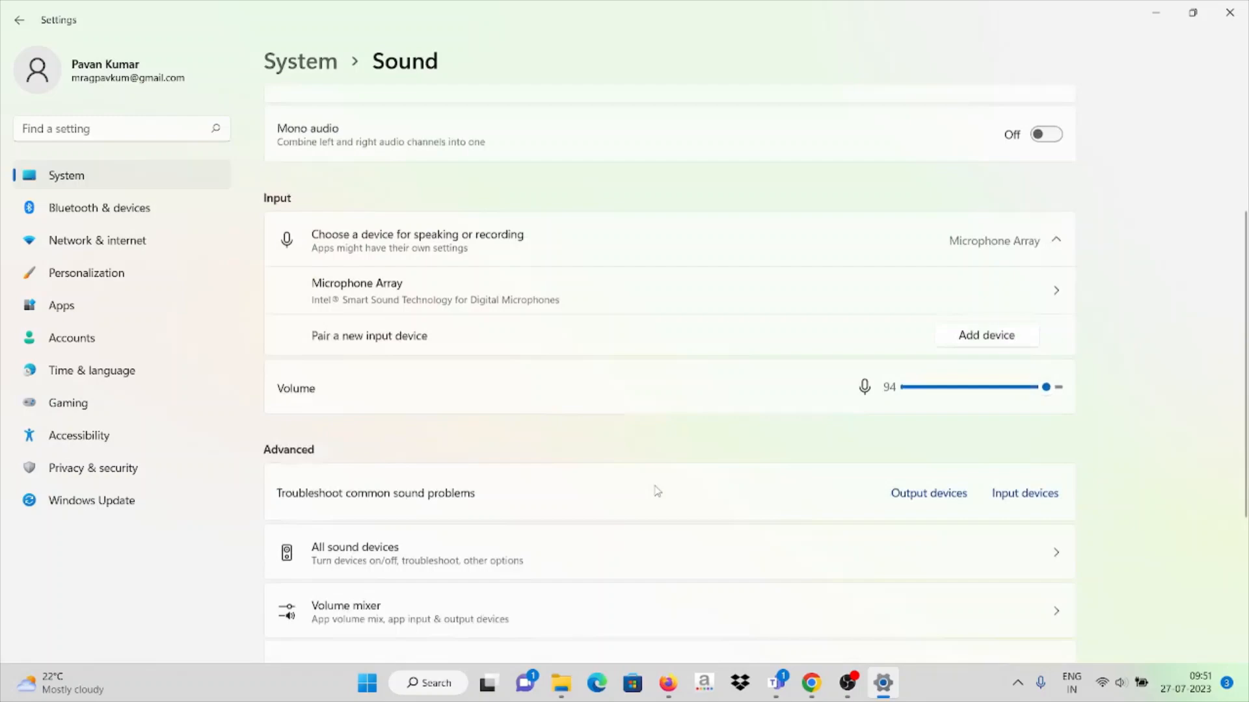
scroll("down", 3)
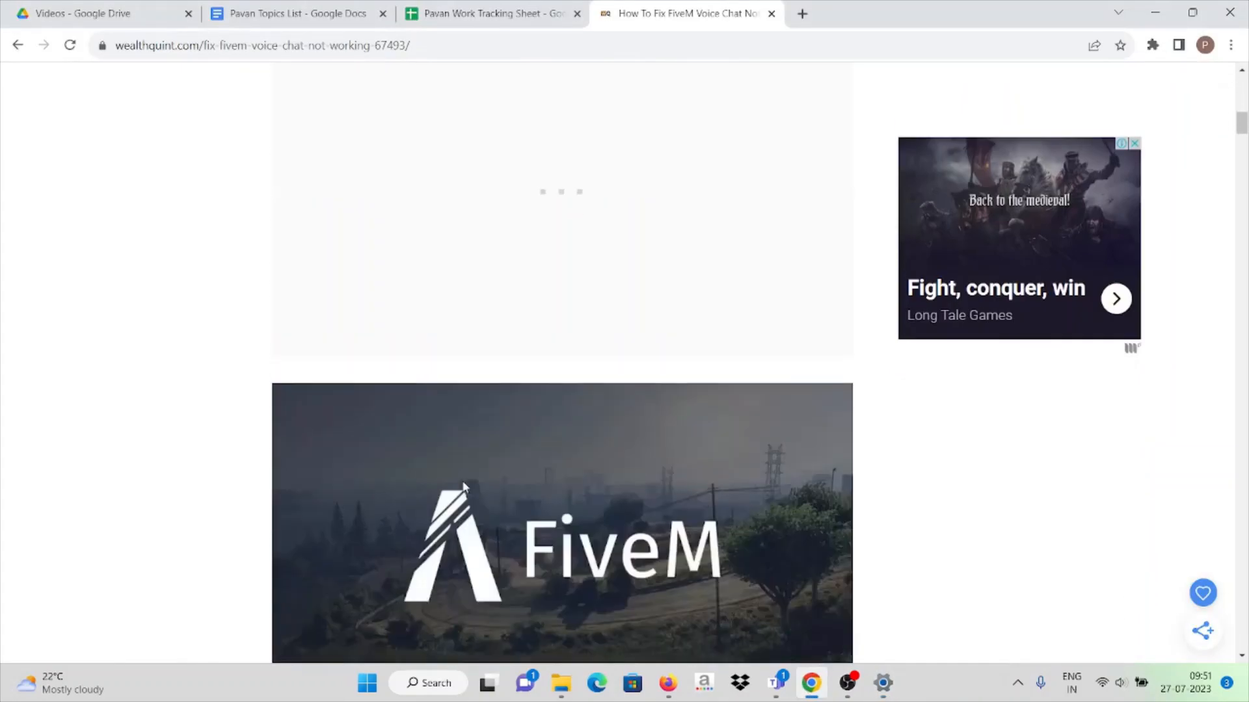
Scroll the article past the voice chat settings screenshot to section 2, Double-Check Input Device.
scroll("up", 3)
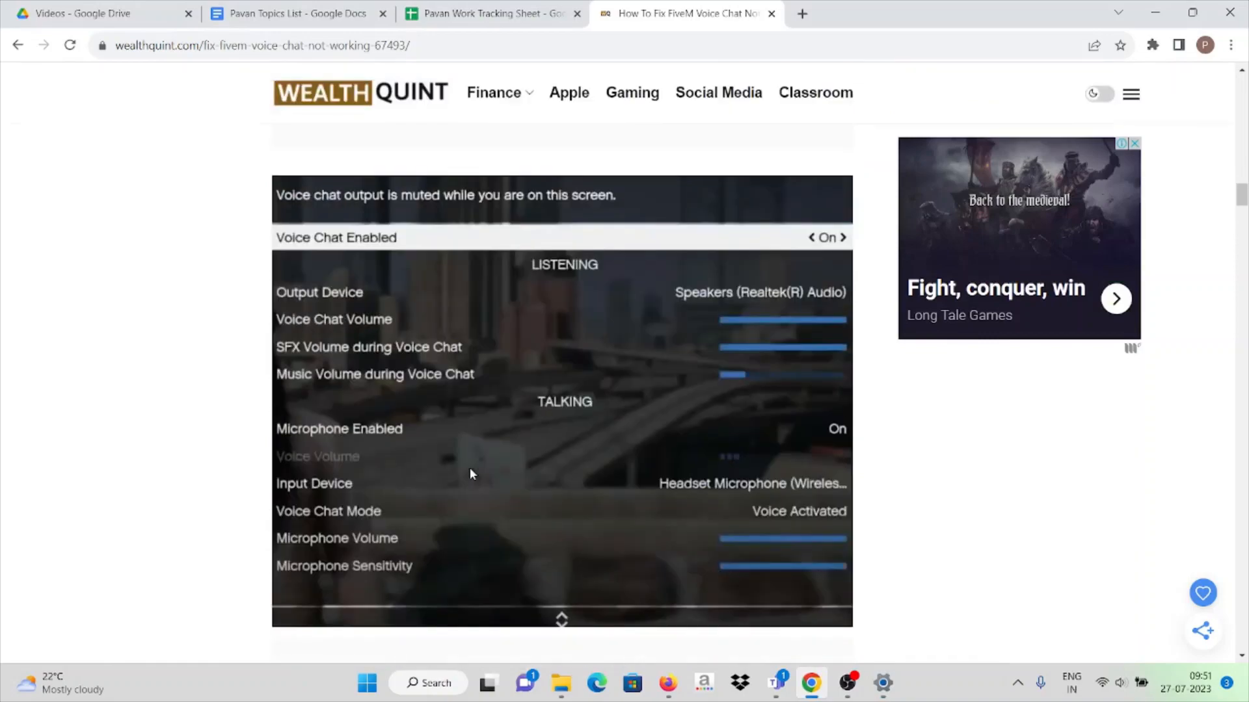
scroll("up", 3)
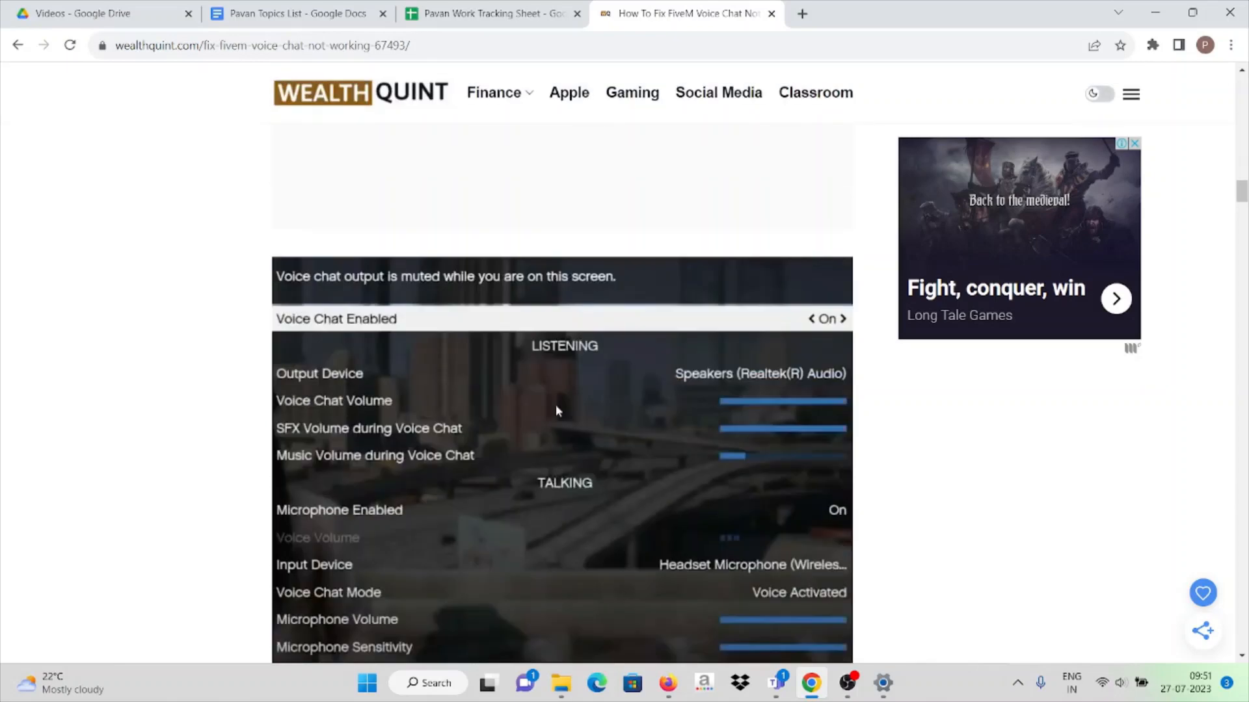
mouse_move(311, 332)
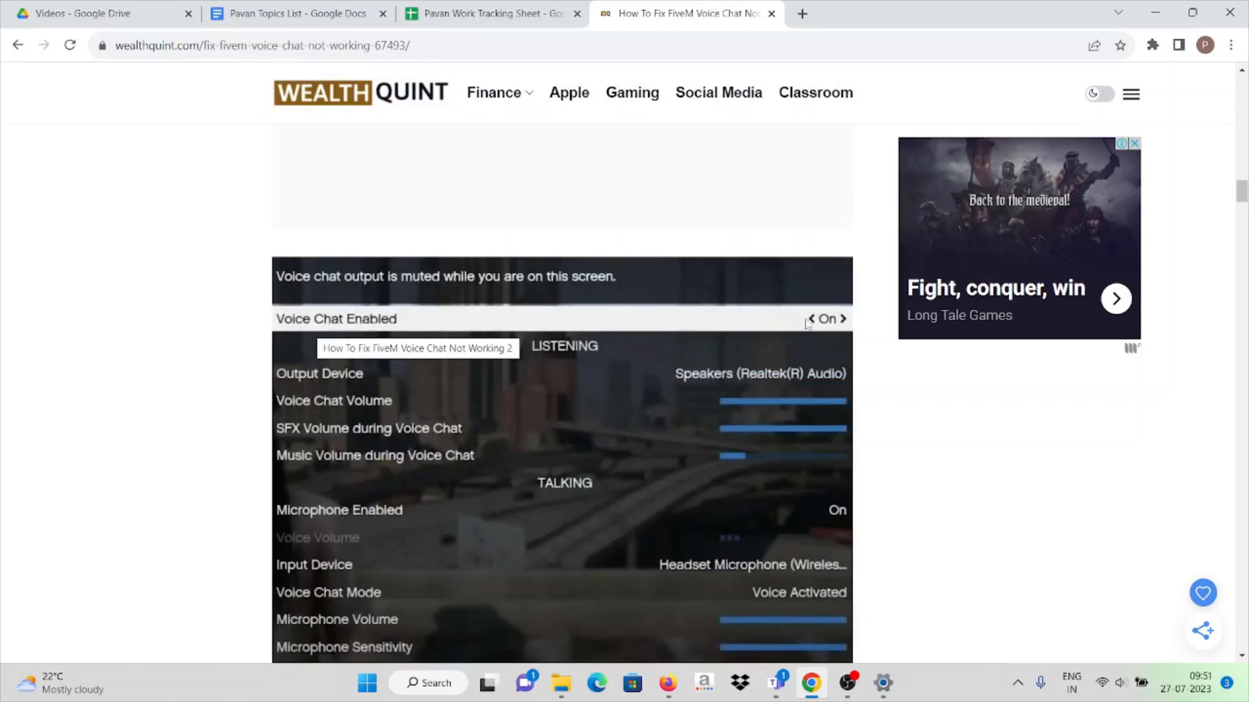
mouse_move(568, 375)
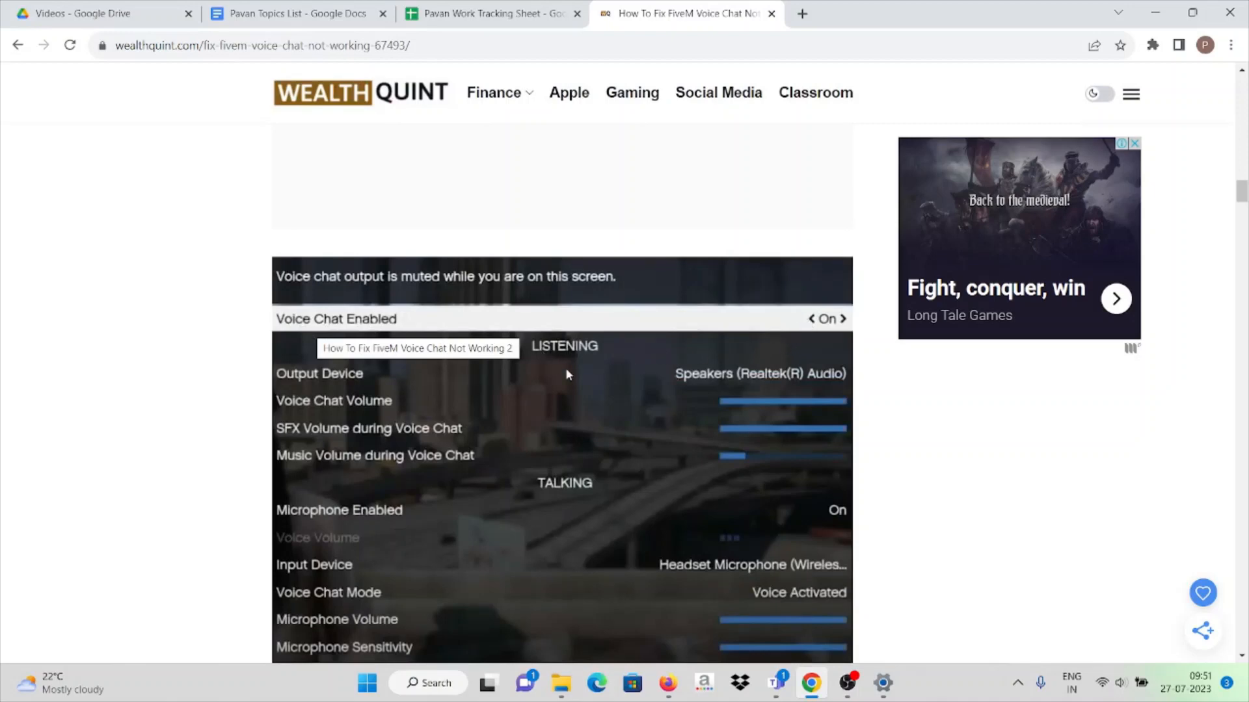
scroll("down", 3)
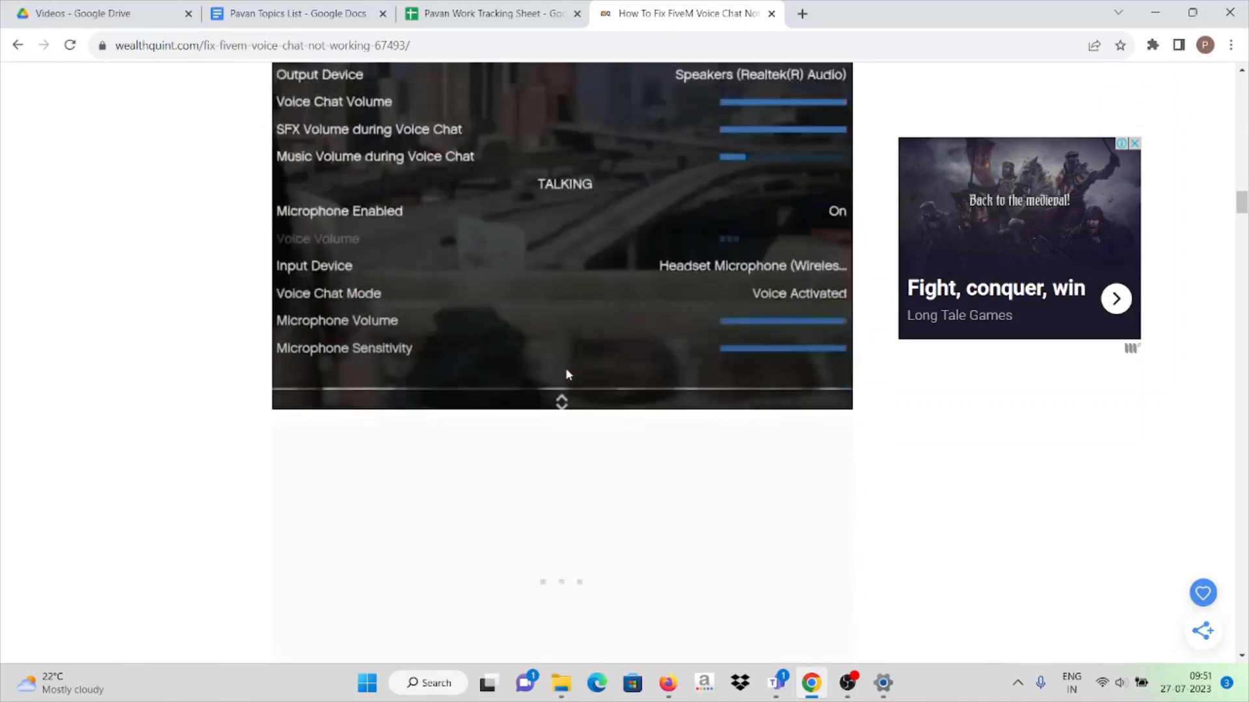
scroll("down", 3)
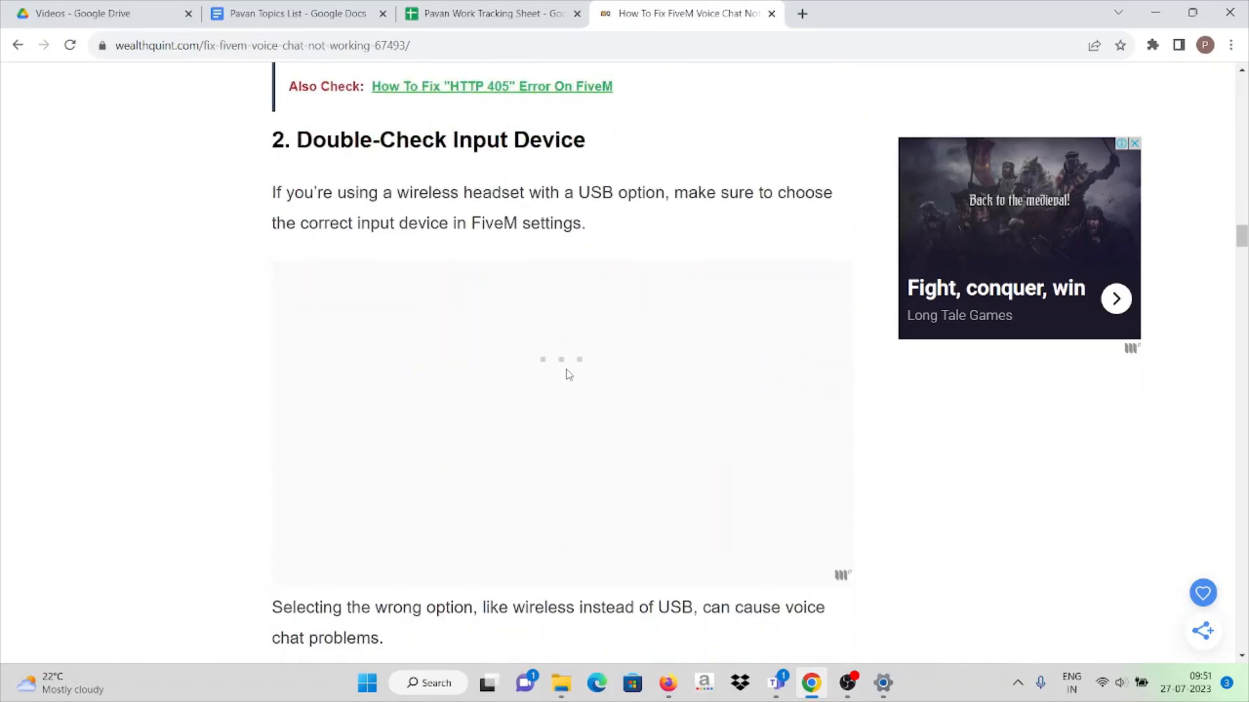
mouse_move(558, 404)
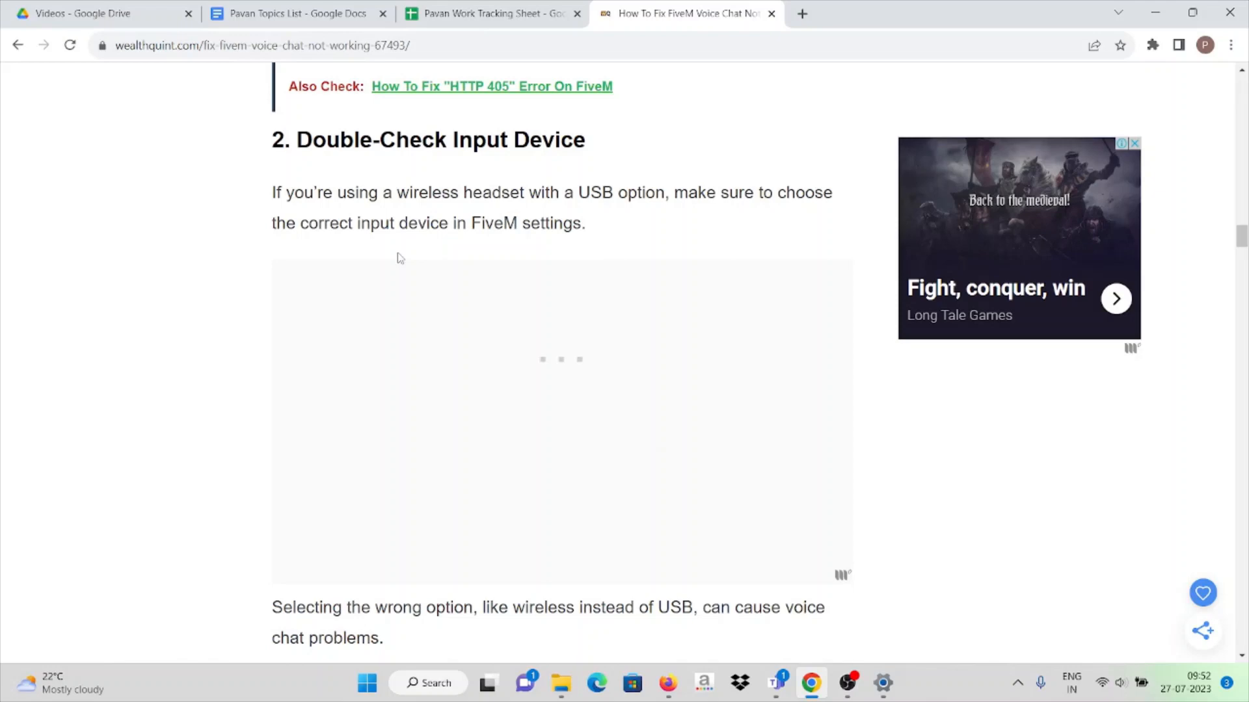
Scroll through the input-device check steps until section 3 on switching the voice chat channel appears.
scroll("down", 3)
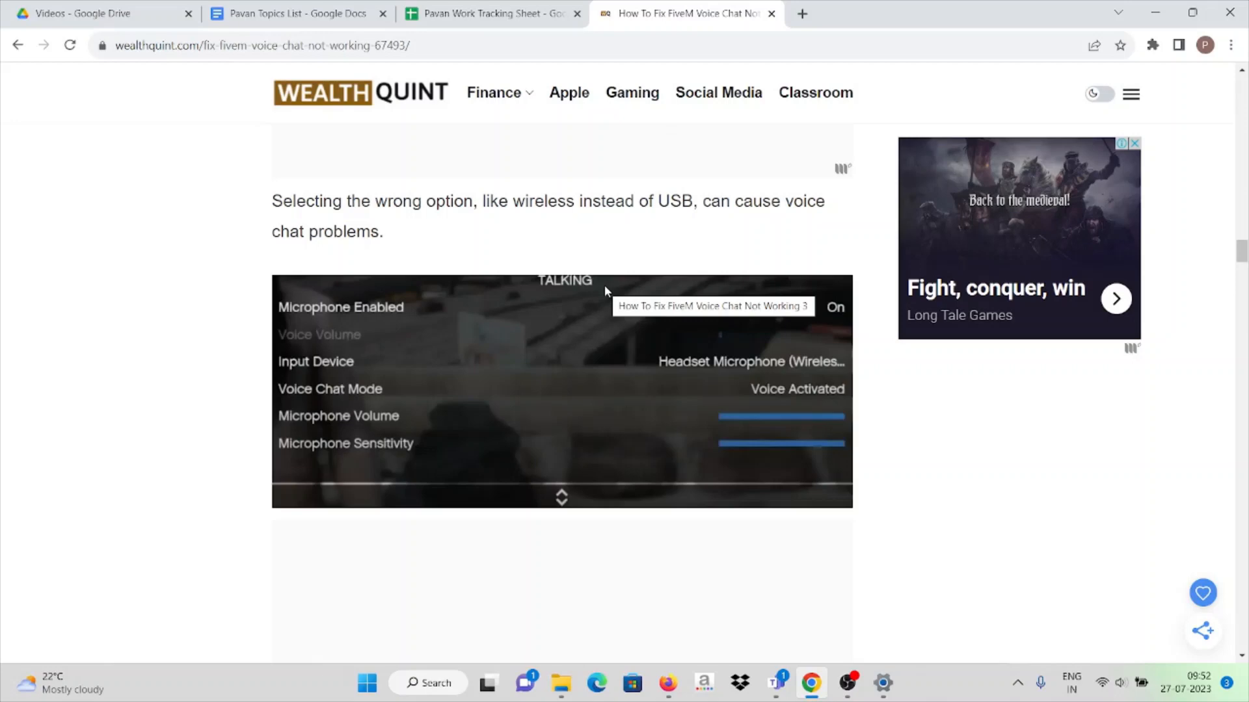
scroll("down", 3)
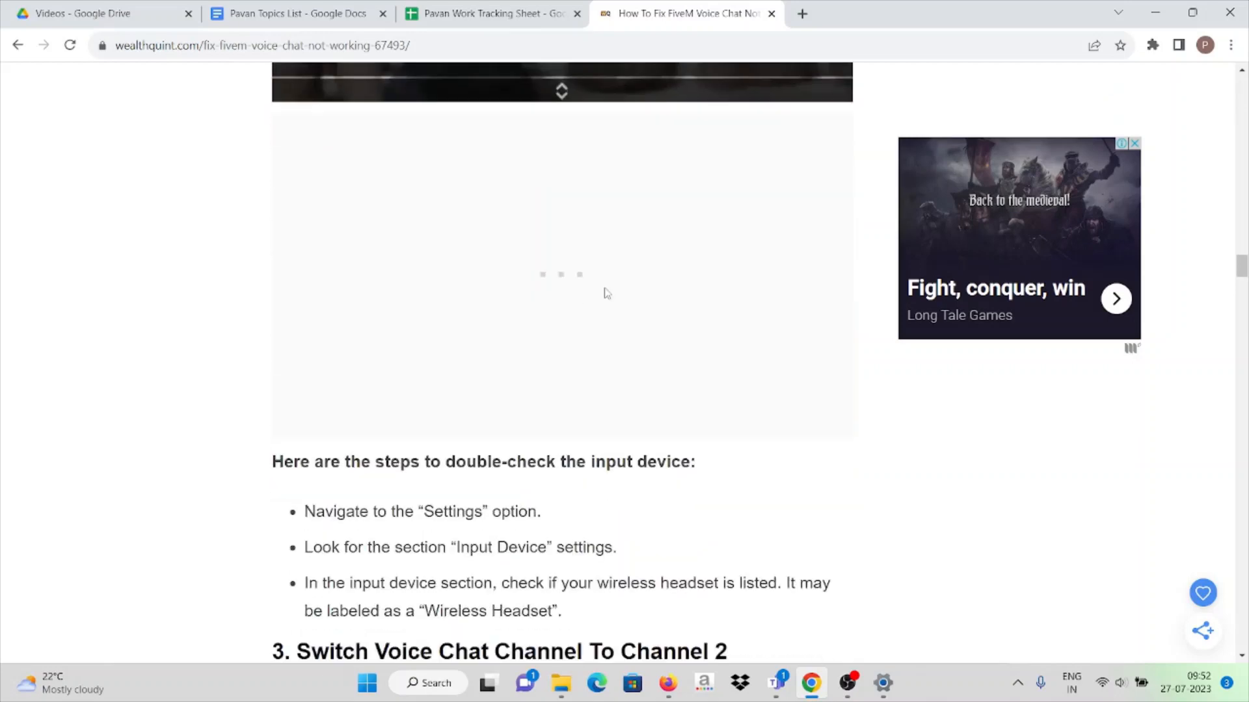
Scroll through section 3 to its steps for switching FiveM voice chat to Channel 2.
scroll("down", 3)
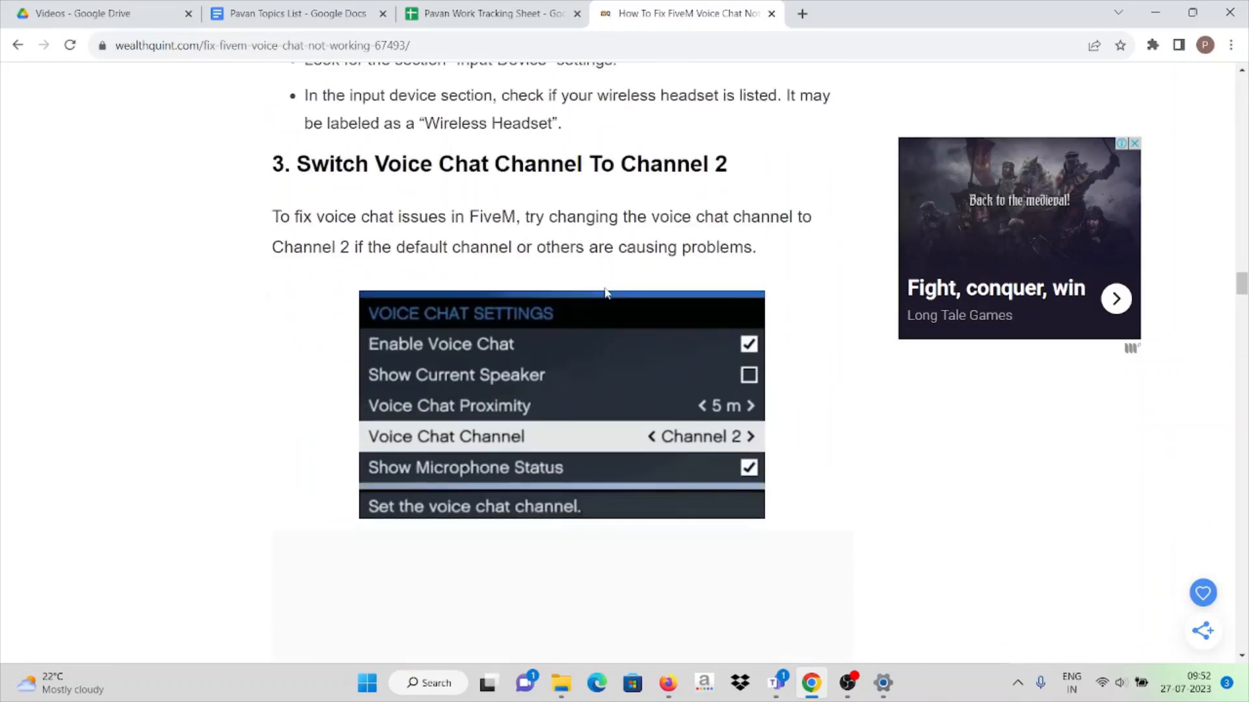
mouse_move(533, 235)
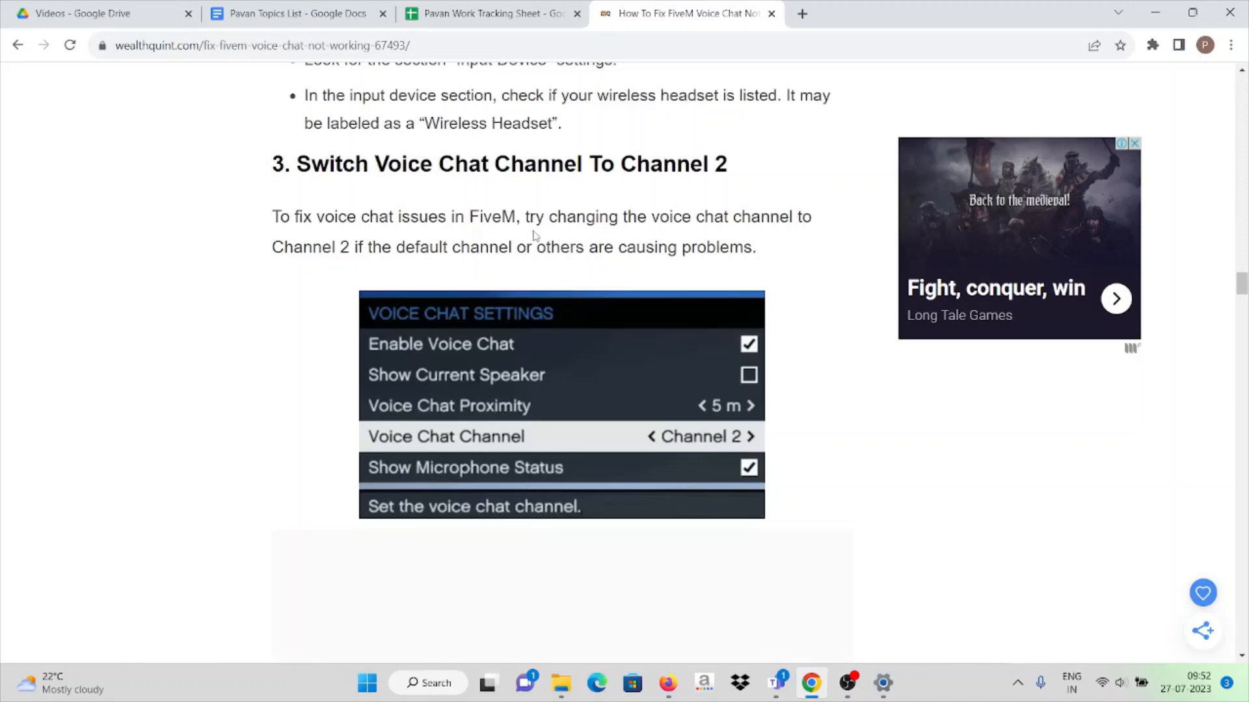
mouse_move(452, 443)
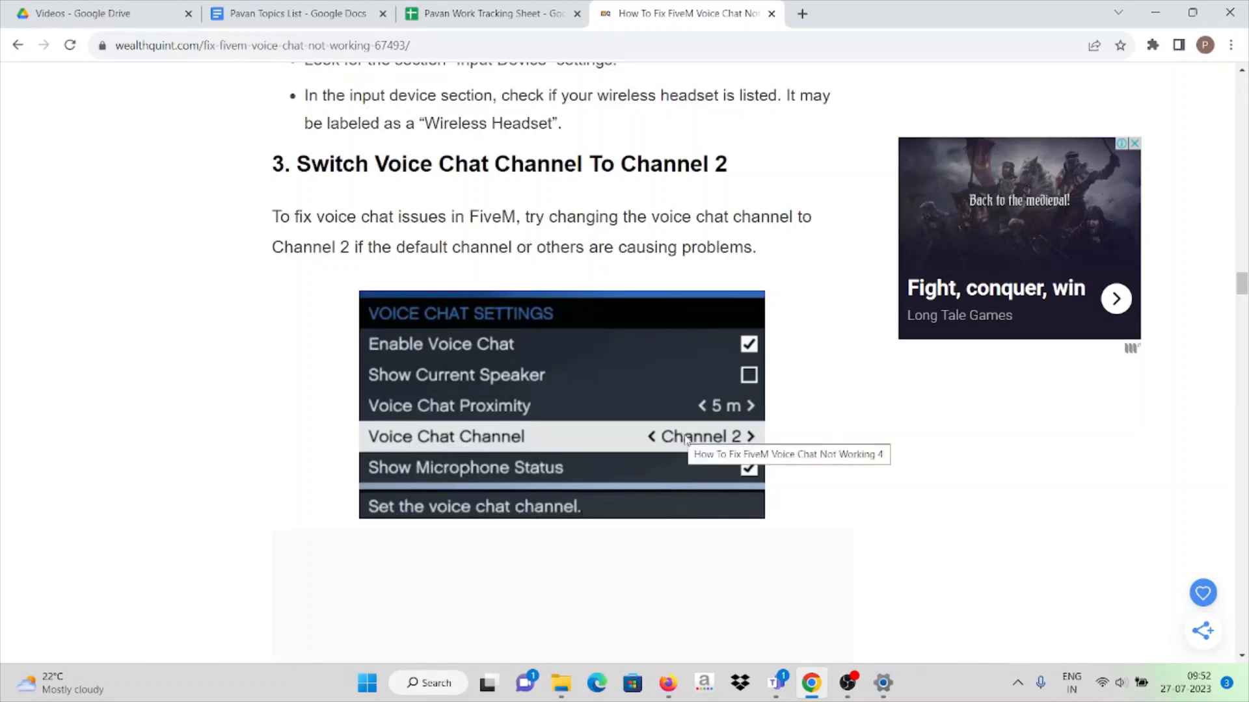
mouse_move(780, 442)
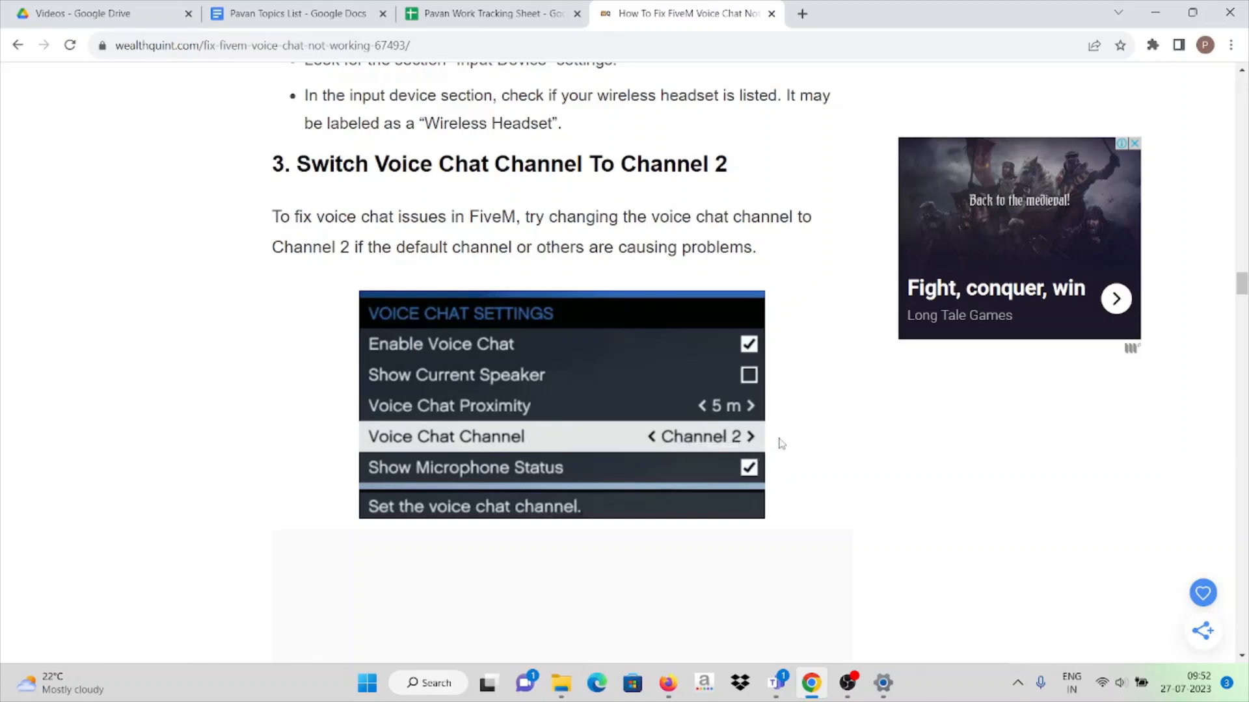
scroll("down", 3)
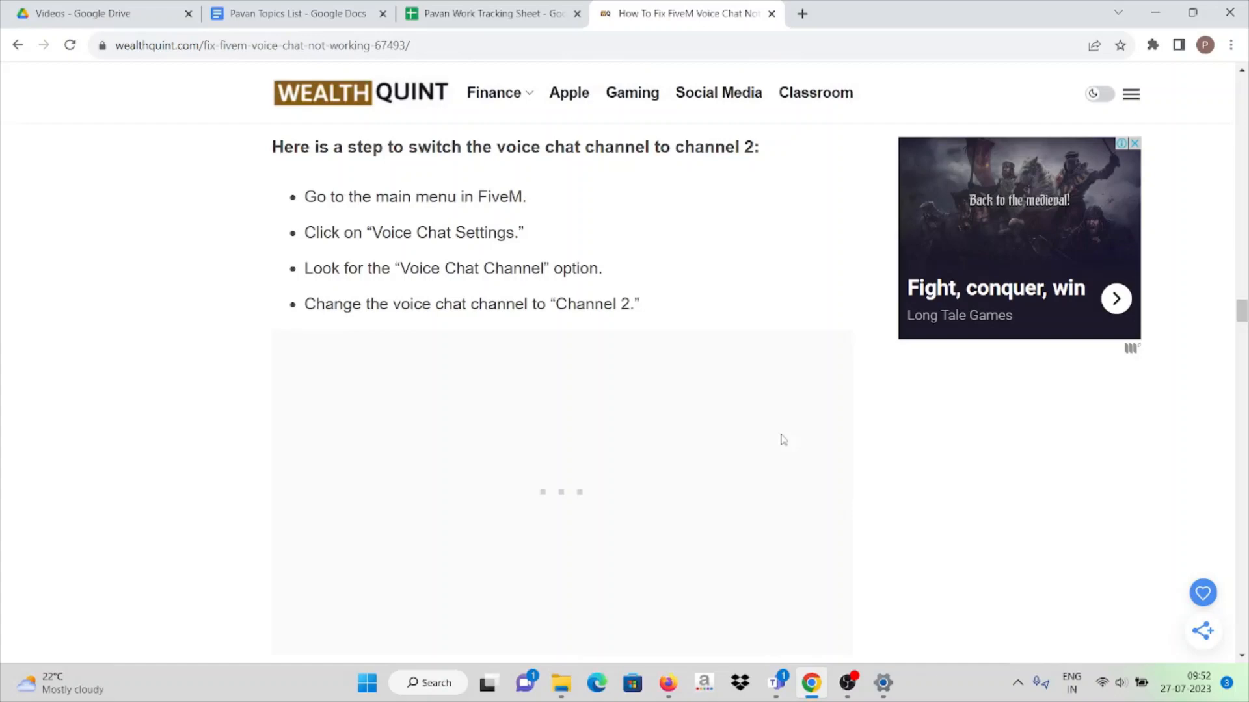
mouse_move(780, 422)
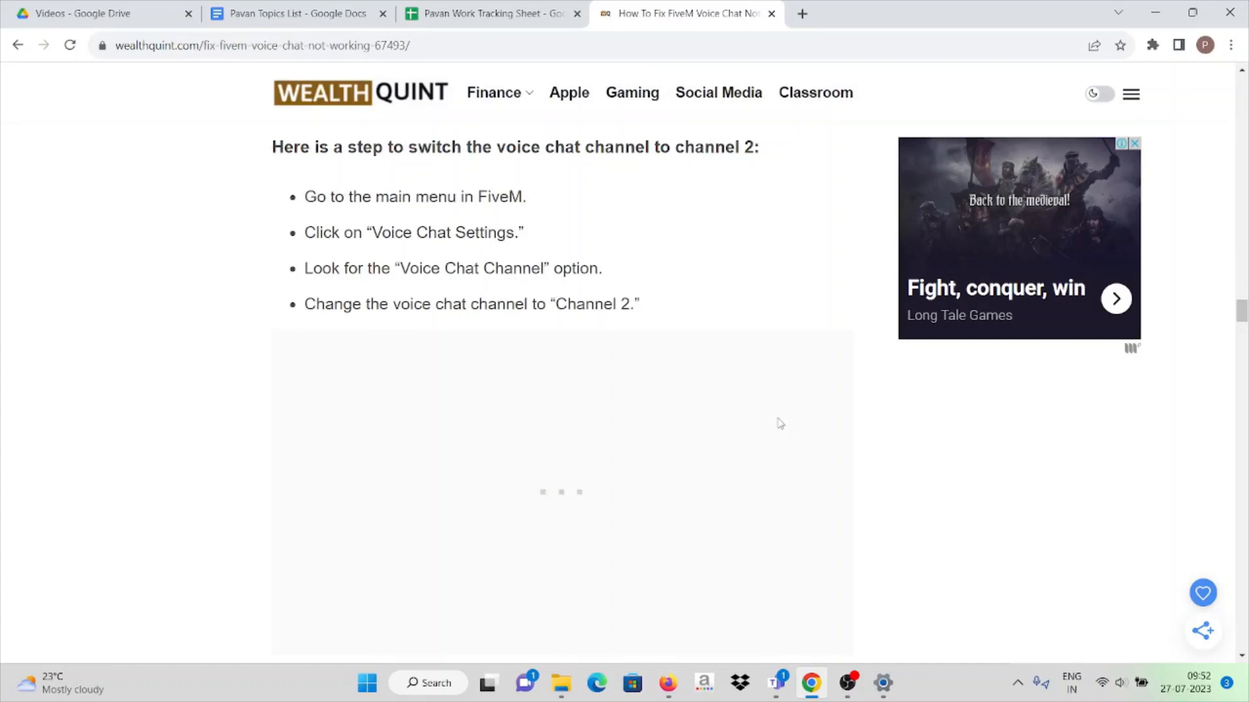
mouse_move(773, 420)
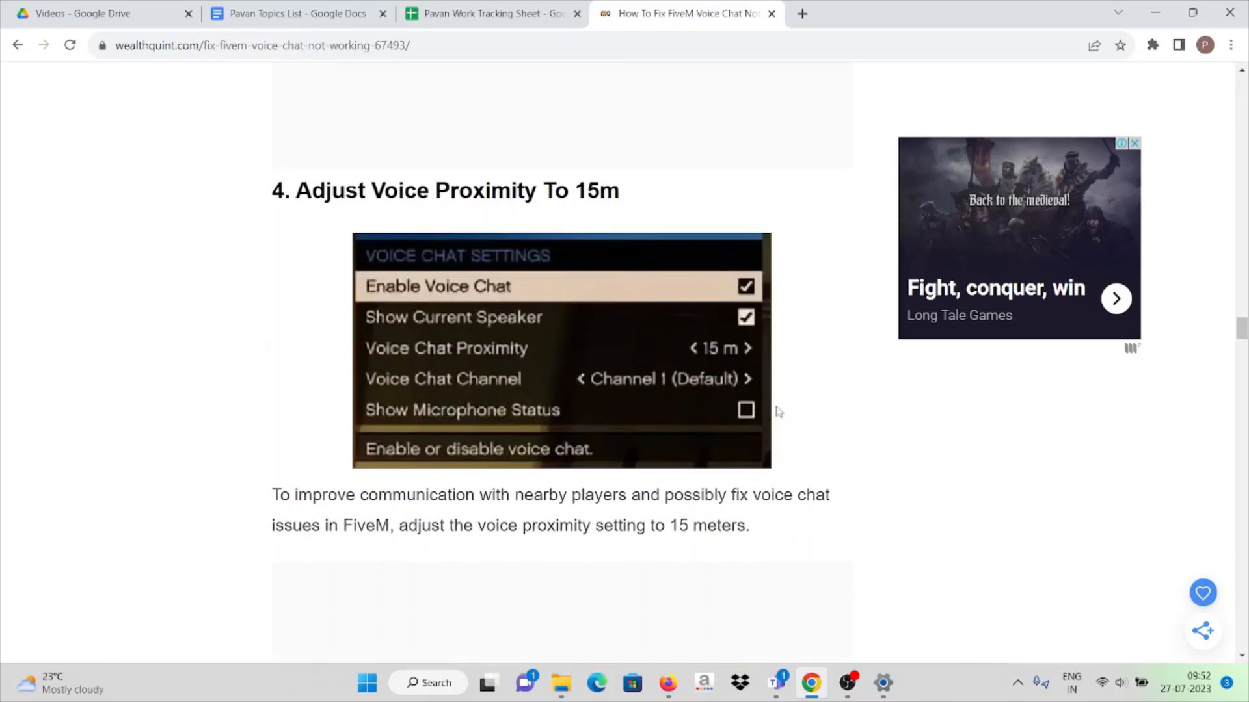
mouse_move(725, 375)
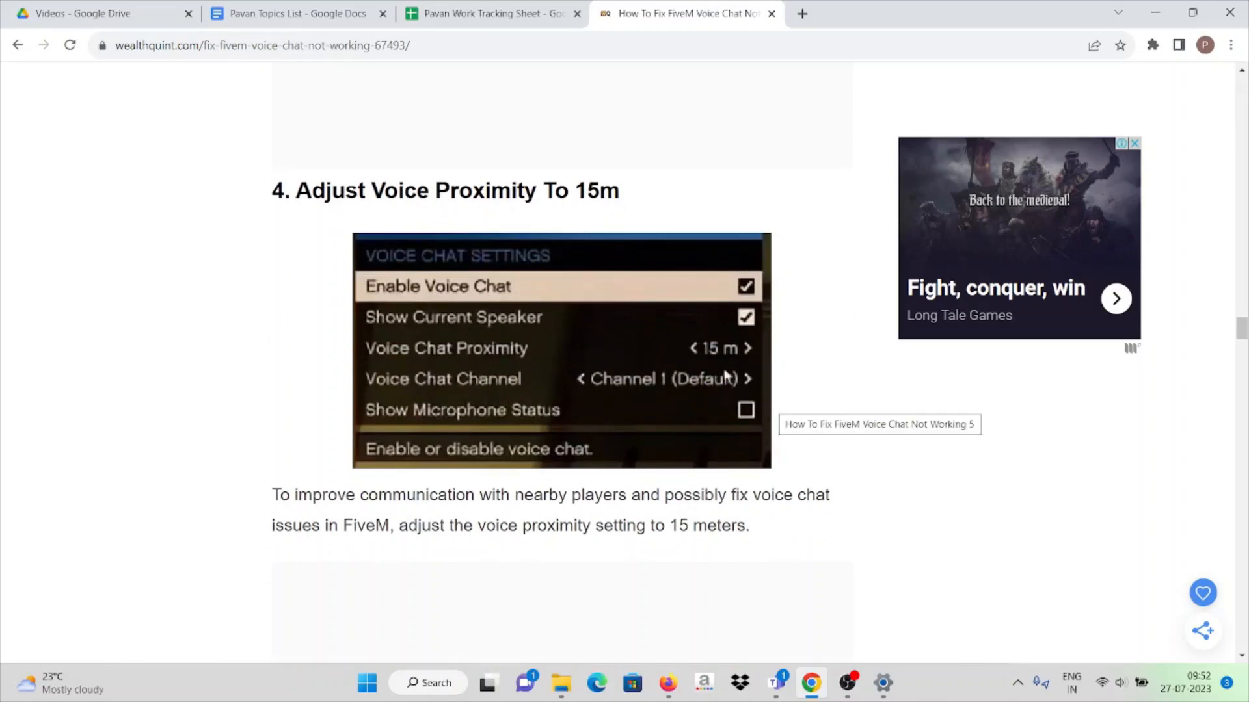
mouse_move(390, 360)
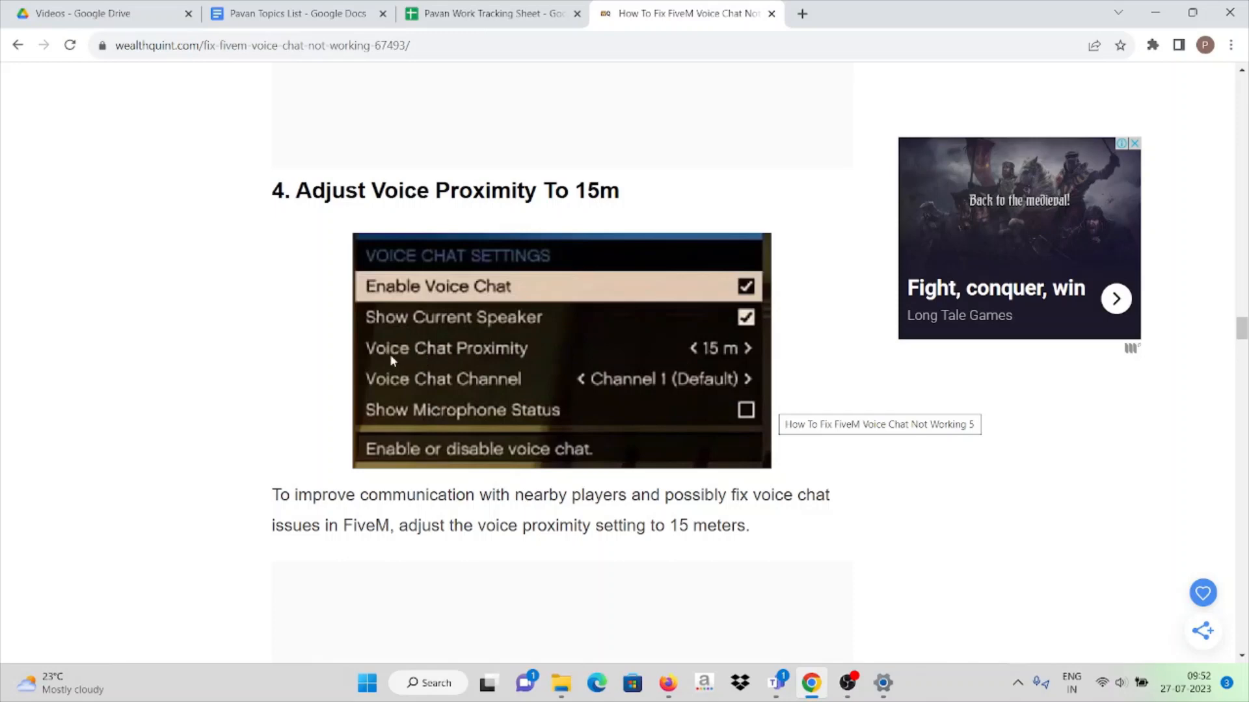
mouse_move(731, 342)
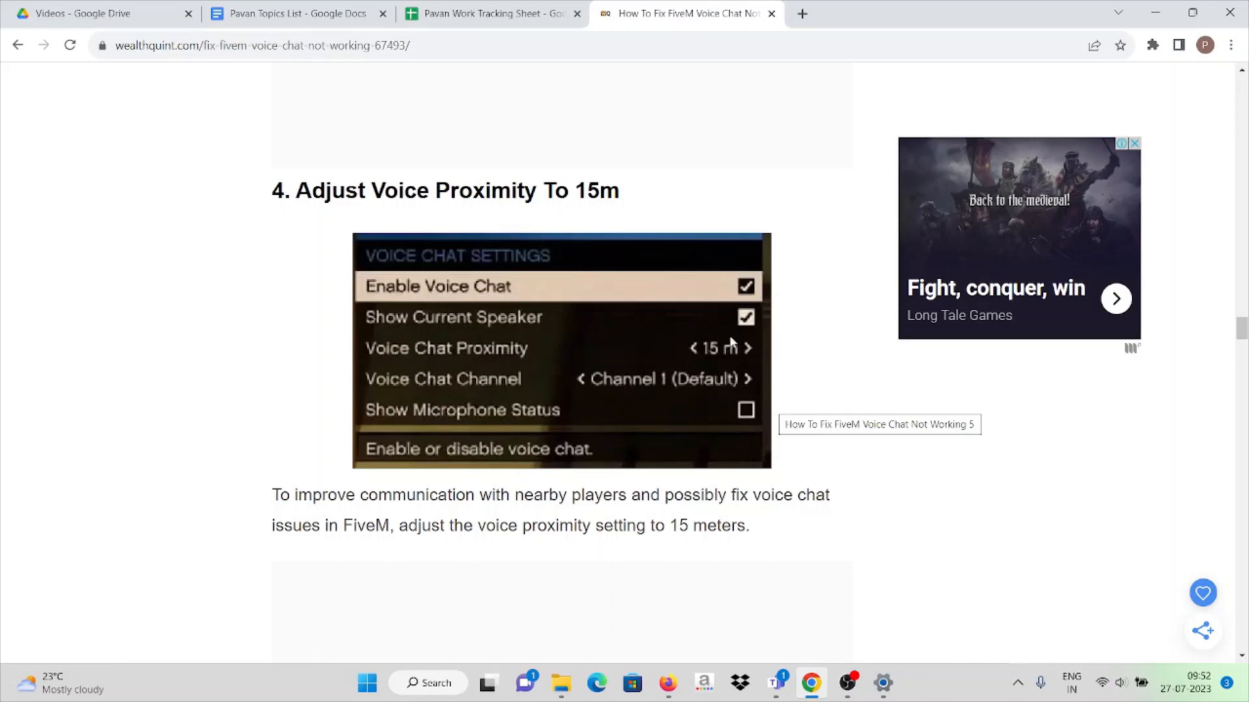
Scroll past the voice proximity, Update Audio Drivers and Verify The Game File sections to section 6.
scroll("down", 3)
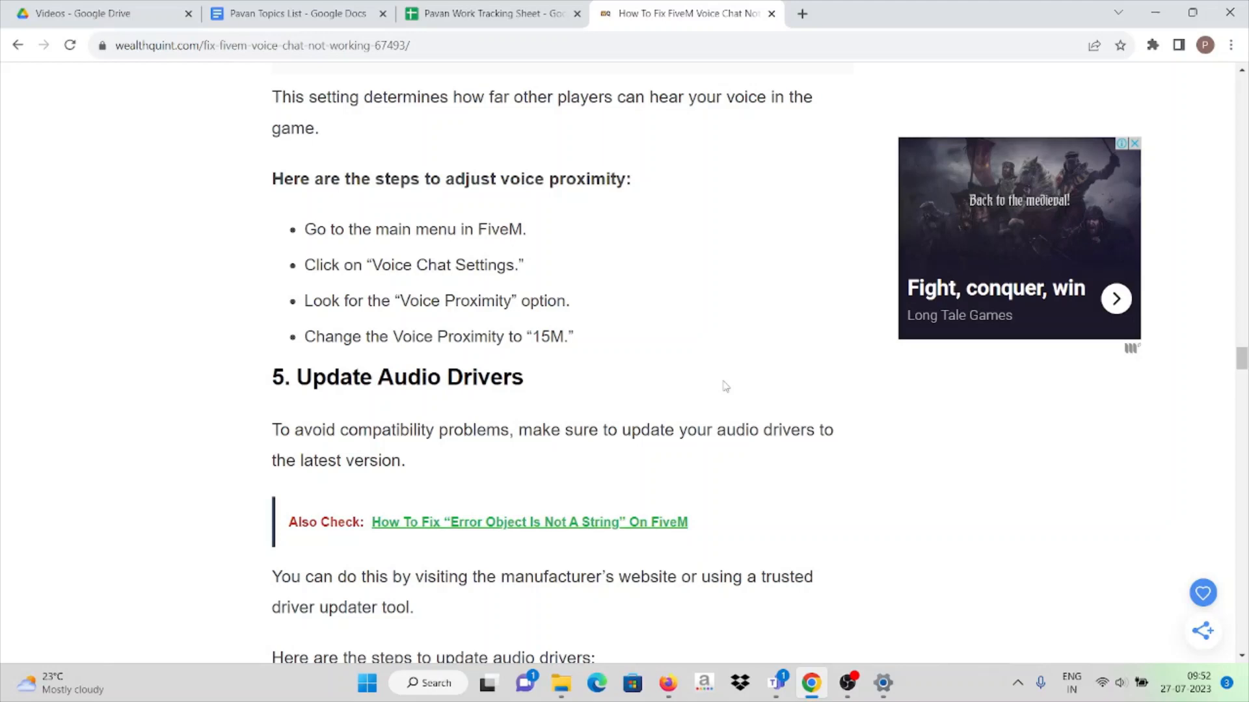
scroll("down", 3)
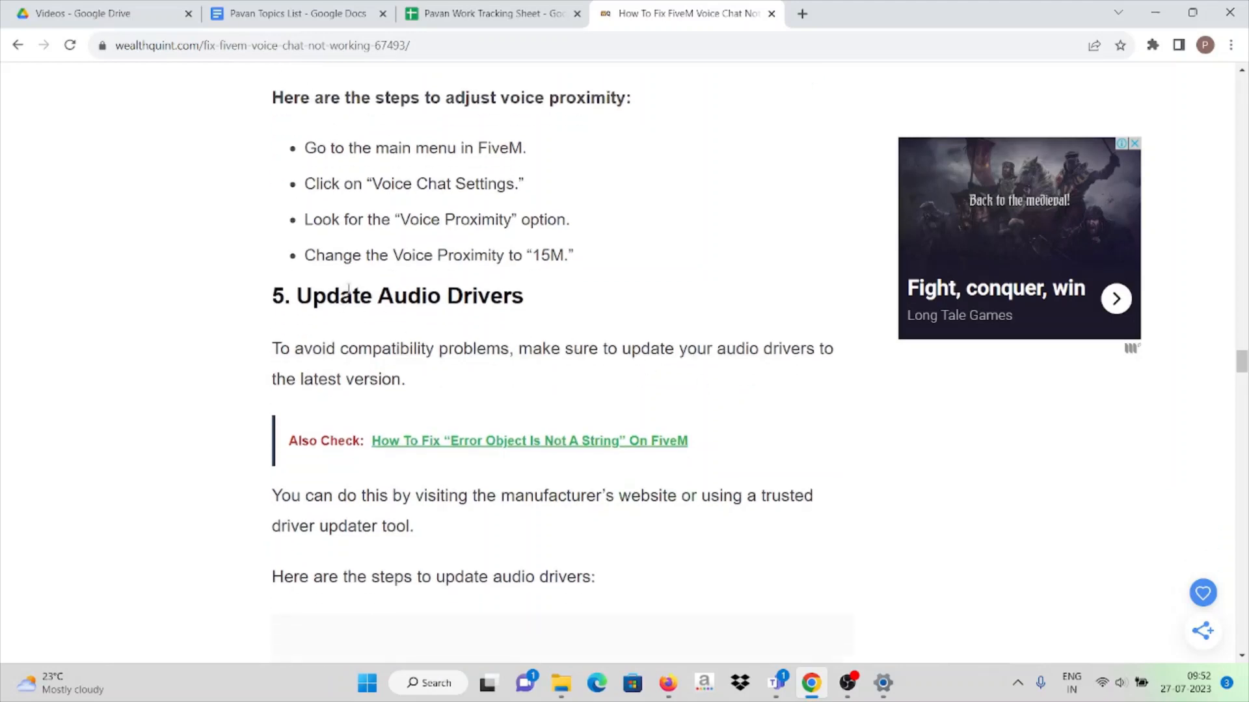
scroll("down", 3)
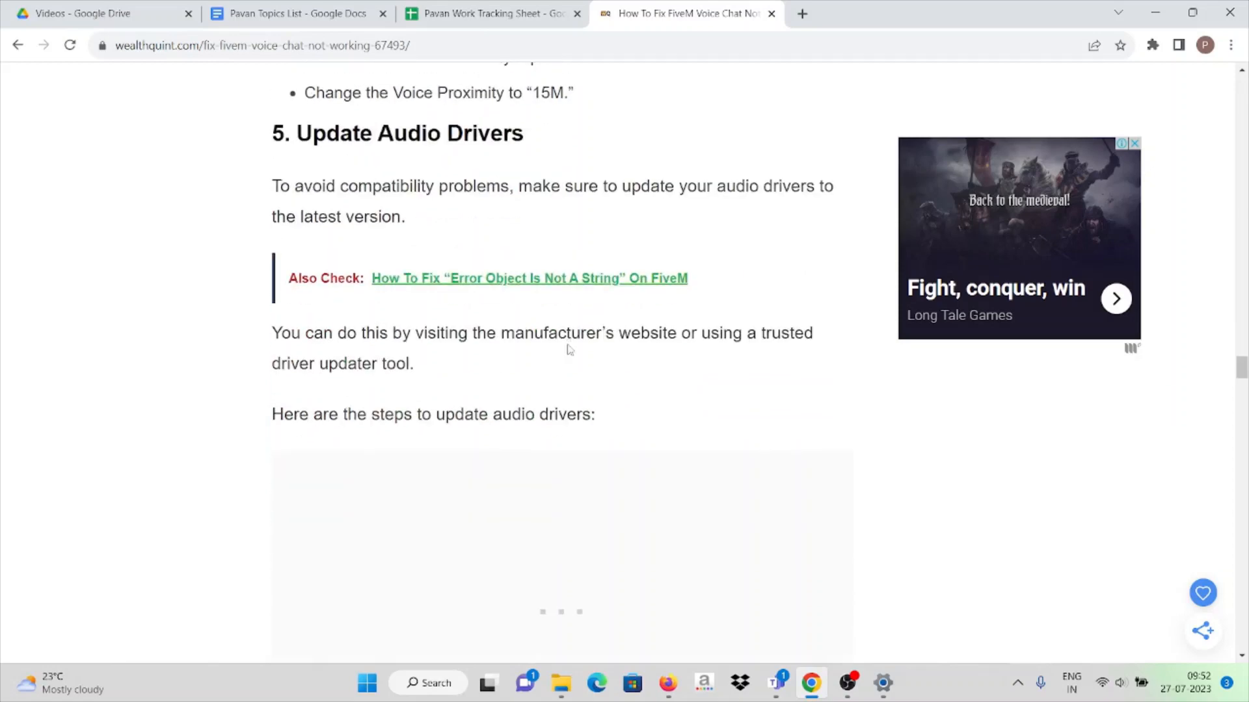
scroll("down", 3)
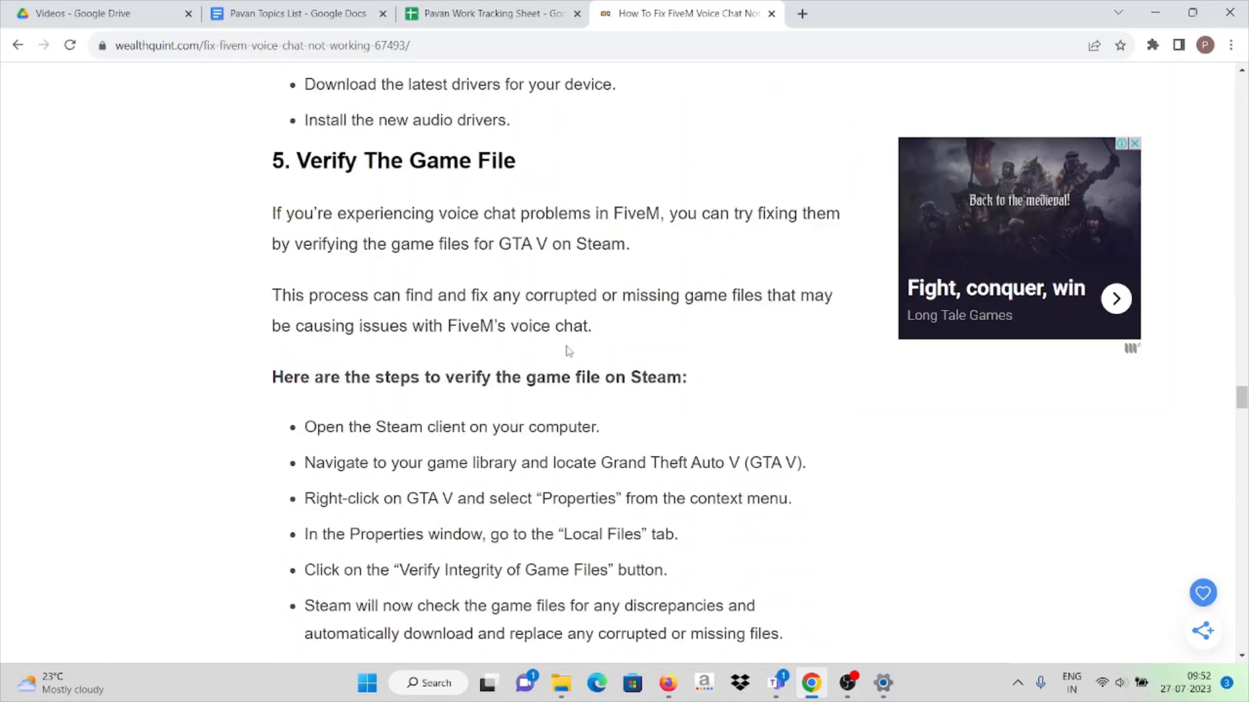
scroll("down", 3)
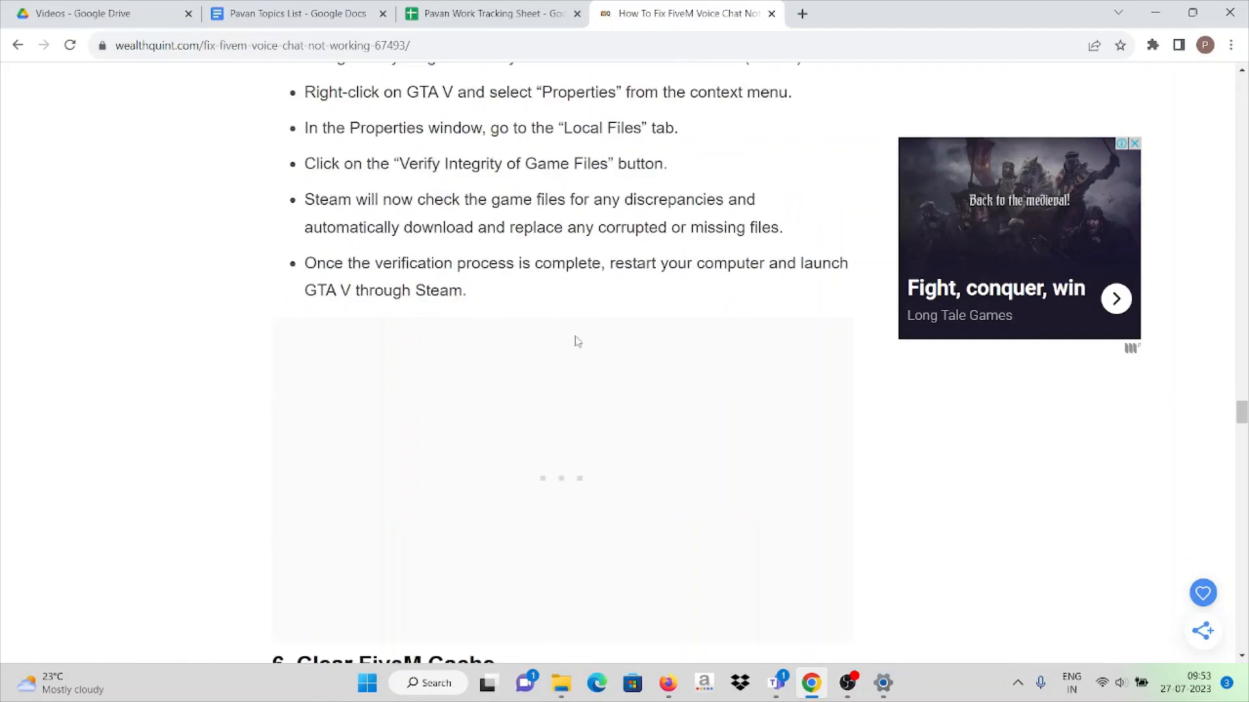
scroll("down", 3)
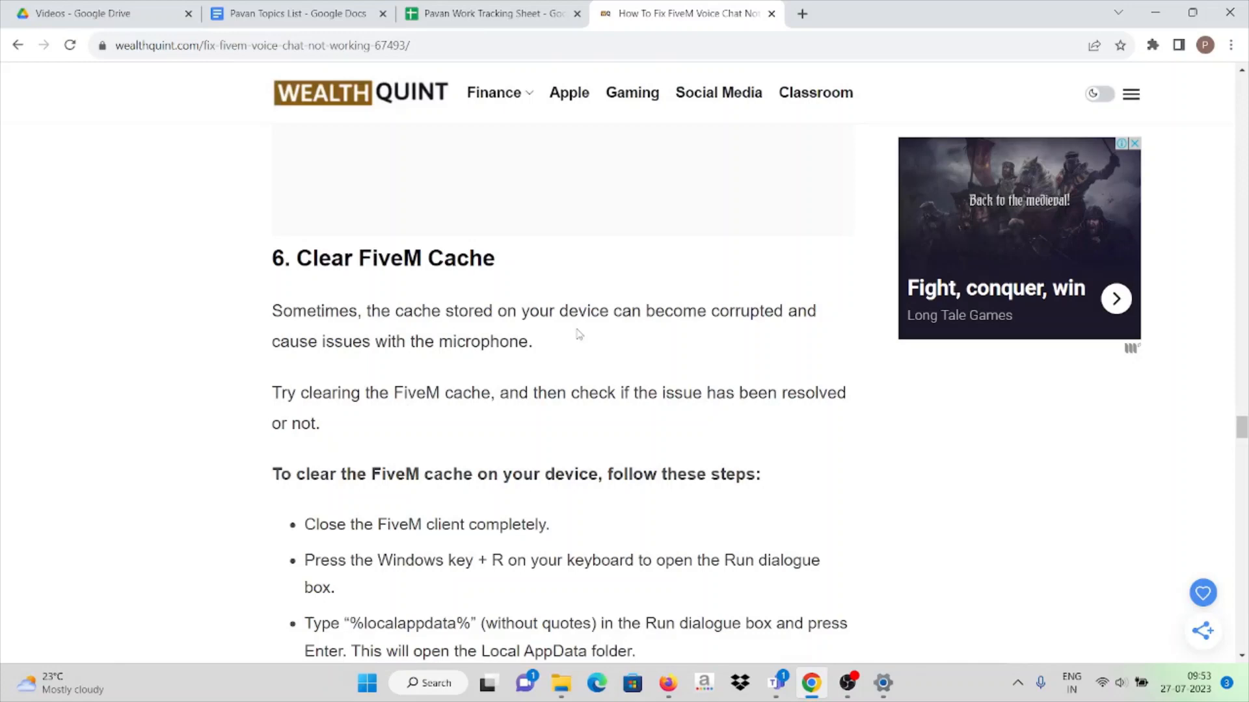
Scroll section 6, Clear FiveM Cache, into view down to the cache folder deletion step.
scroll("down", 3)
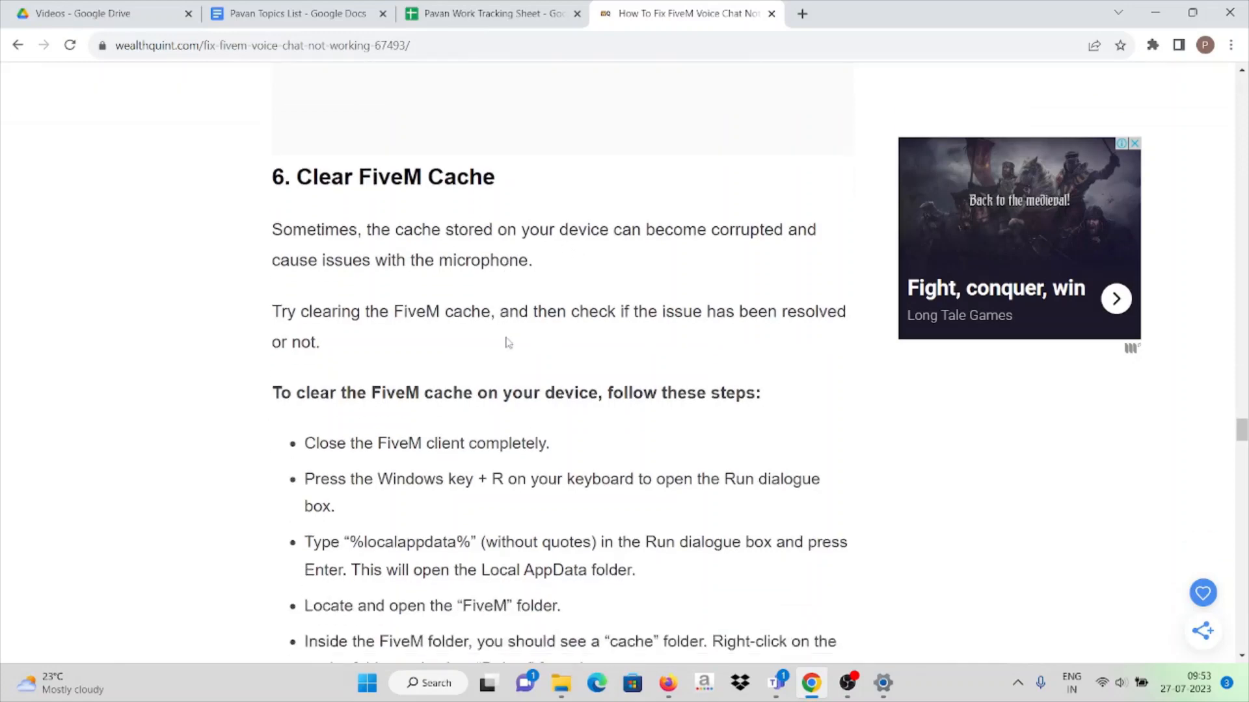
scroll("down", 3)
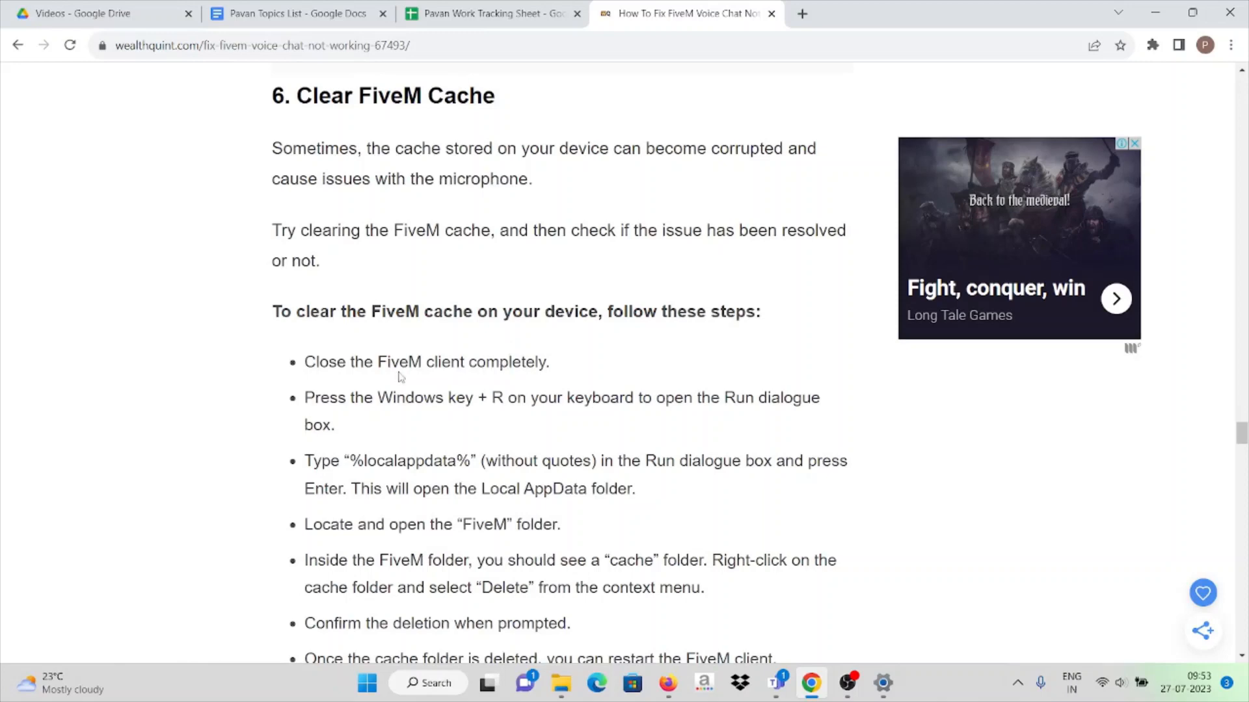
mouse_move(368, 414)
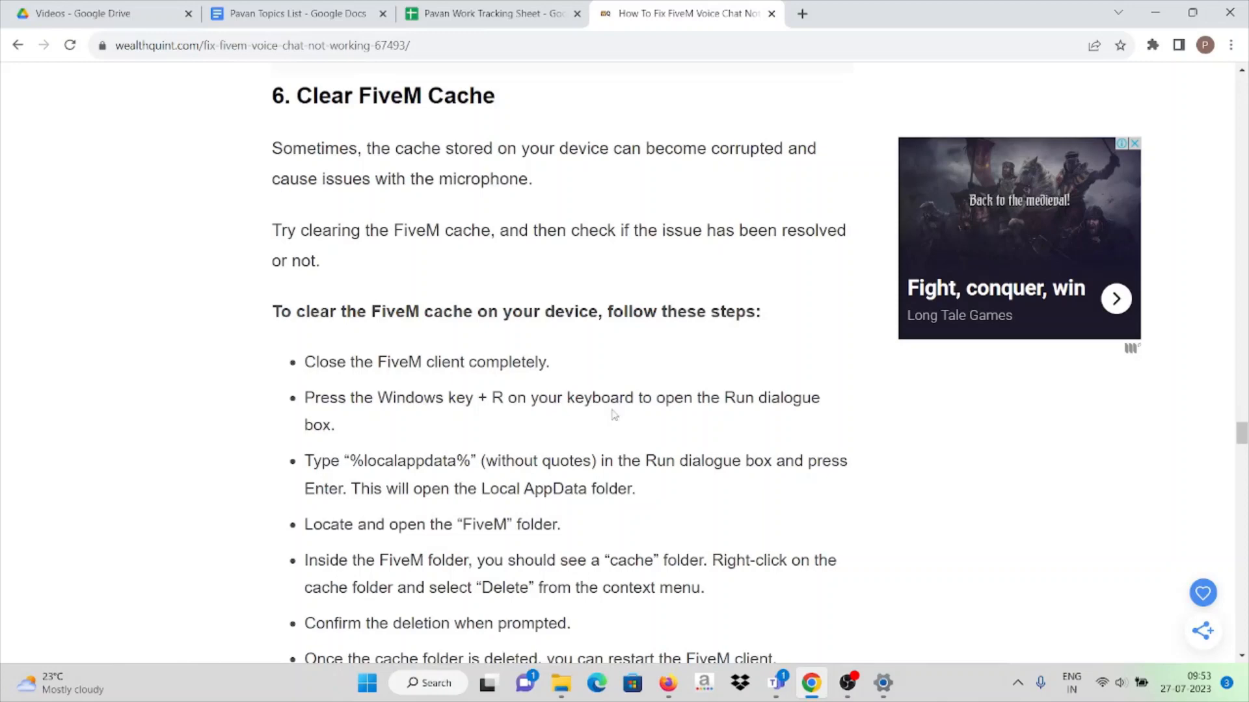
mouse_move(670, 420)
type("run")
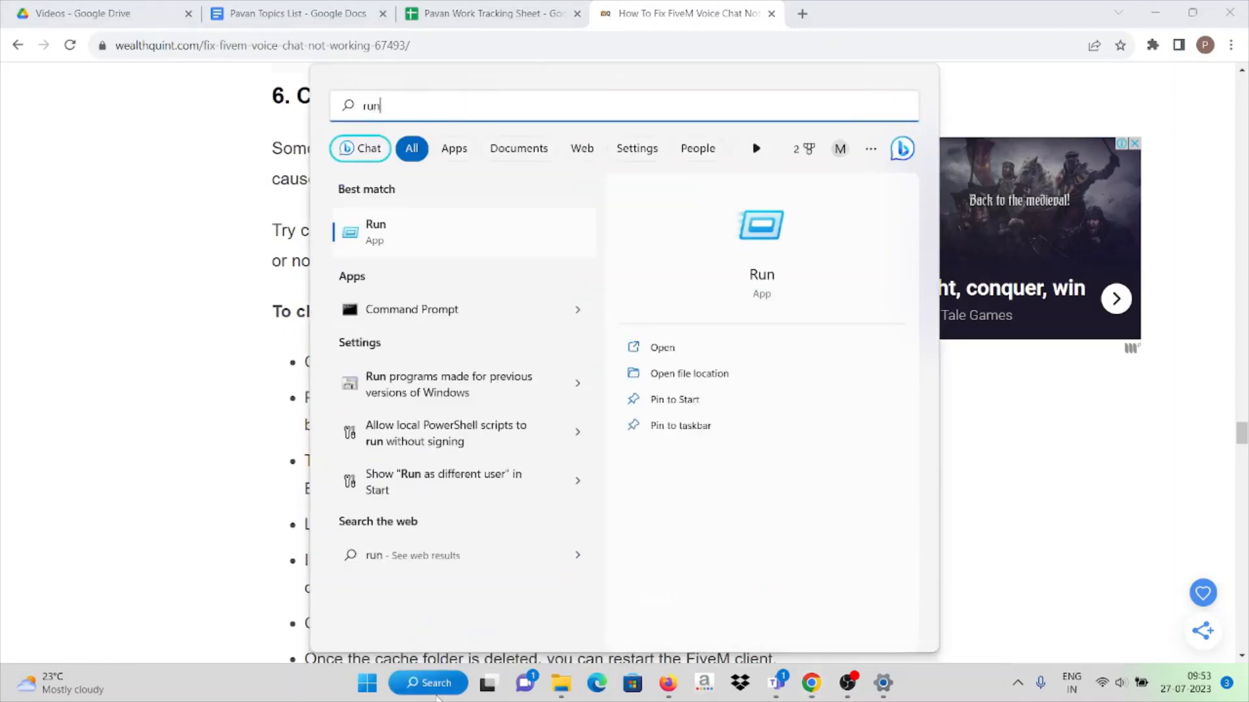
Launch the Run app from the Windows Search results.
left_click(375, 232)
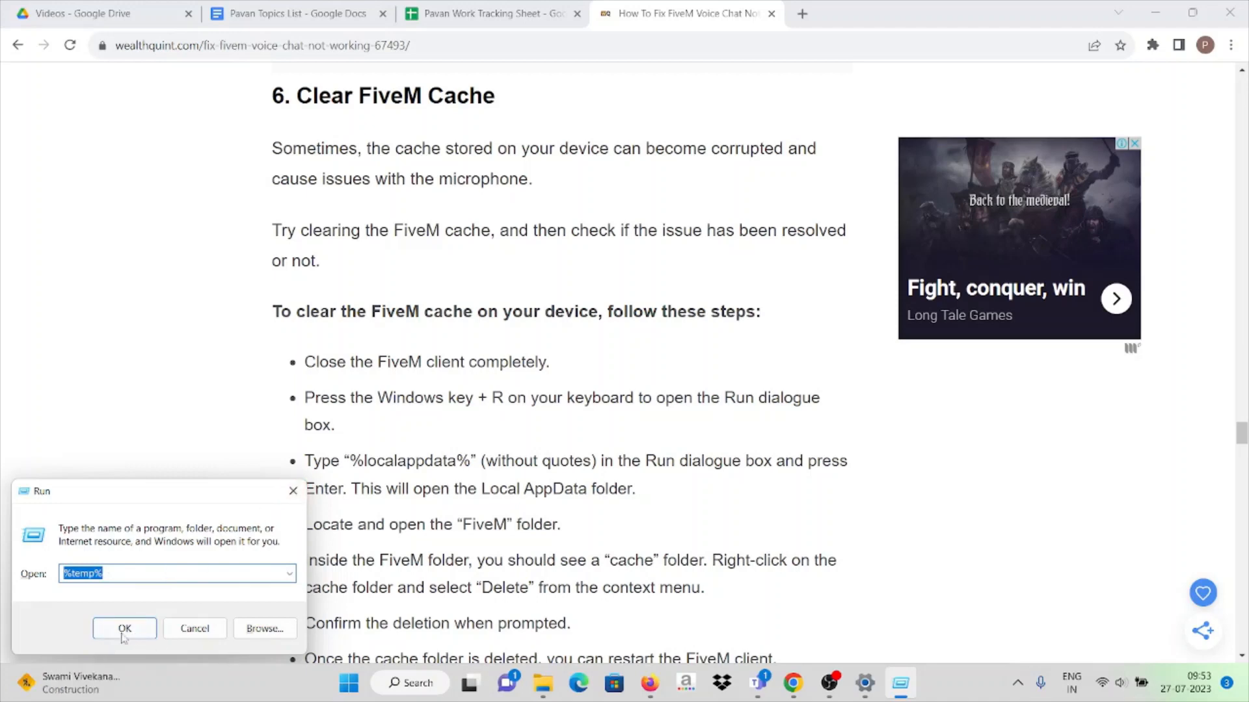
Confirm the %temp% command with OK in the Run dialog.
left_click(124, 628)
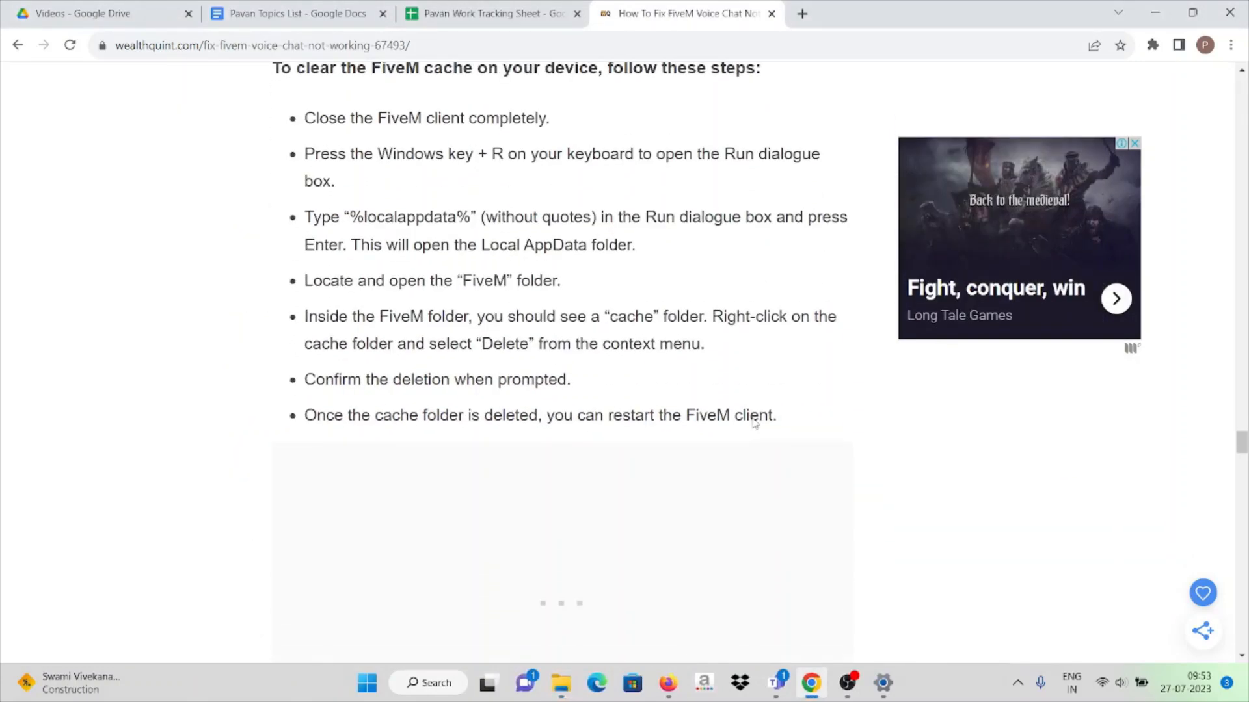
Scroll through the reinstall and contact-support sections to the Similar Posts list at the article's end.
scroll("down", 3)
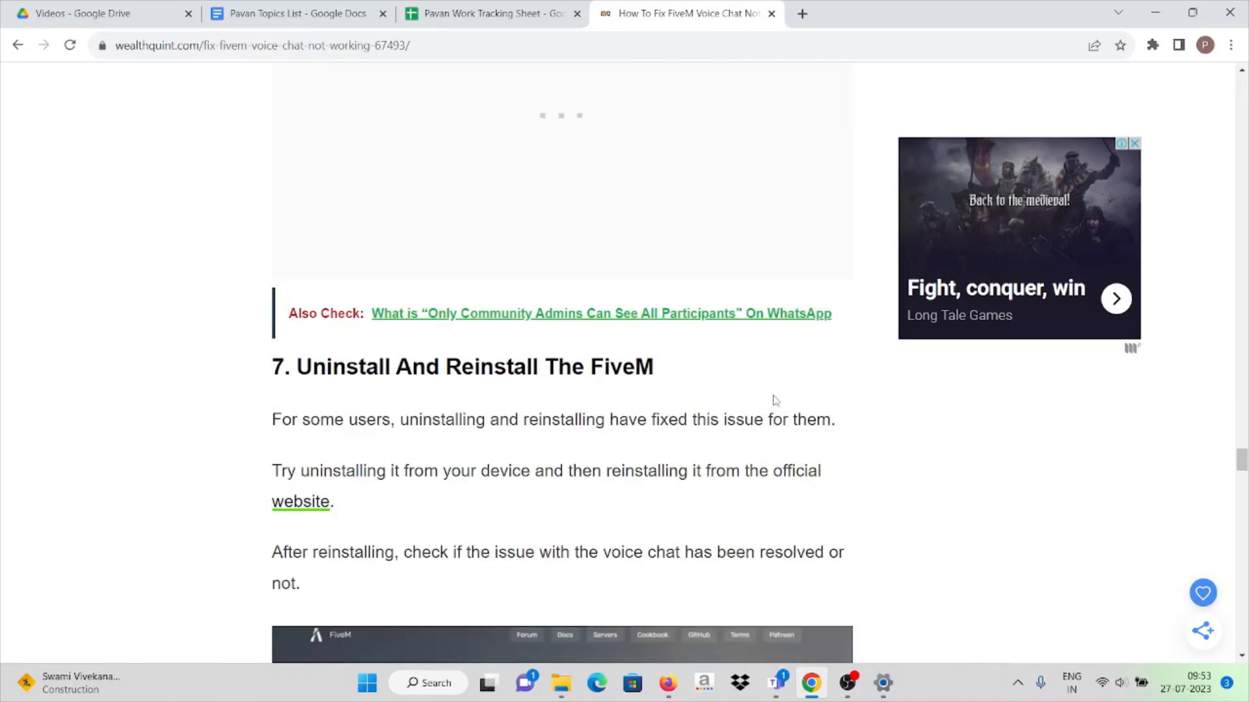
scroll("down", 3)
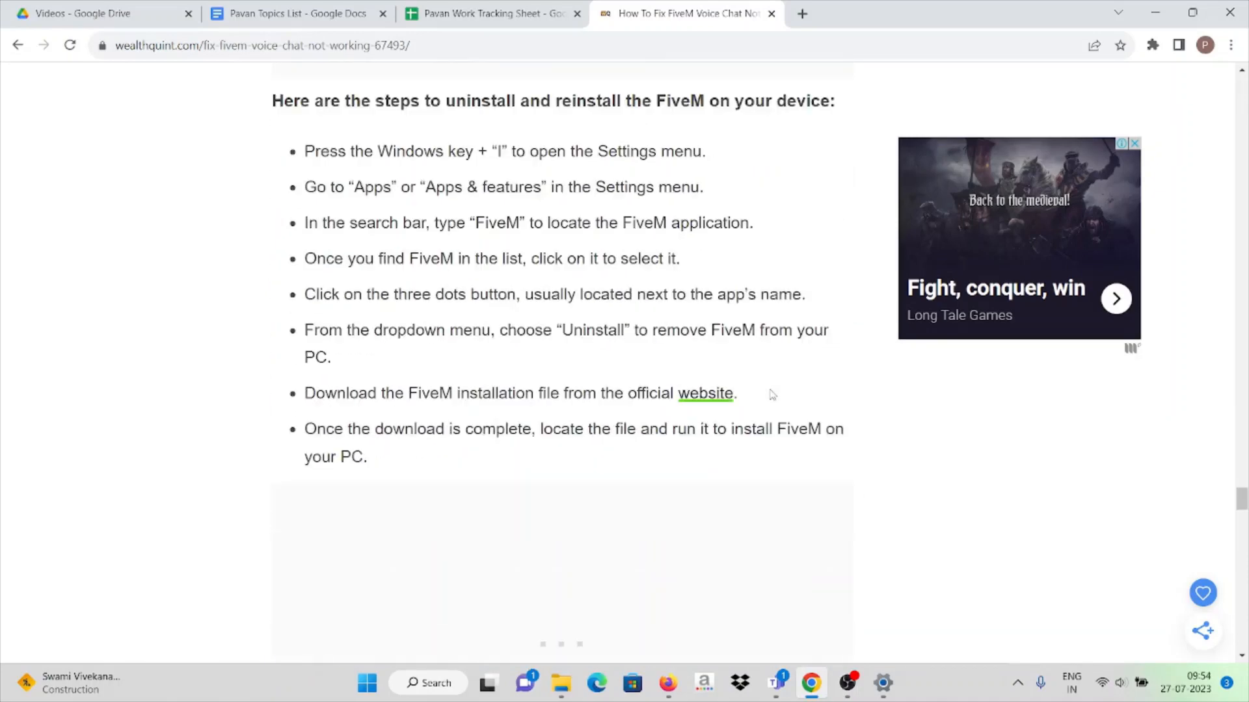
scroll("down", 3)
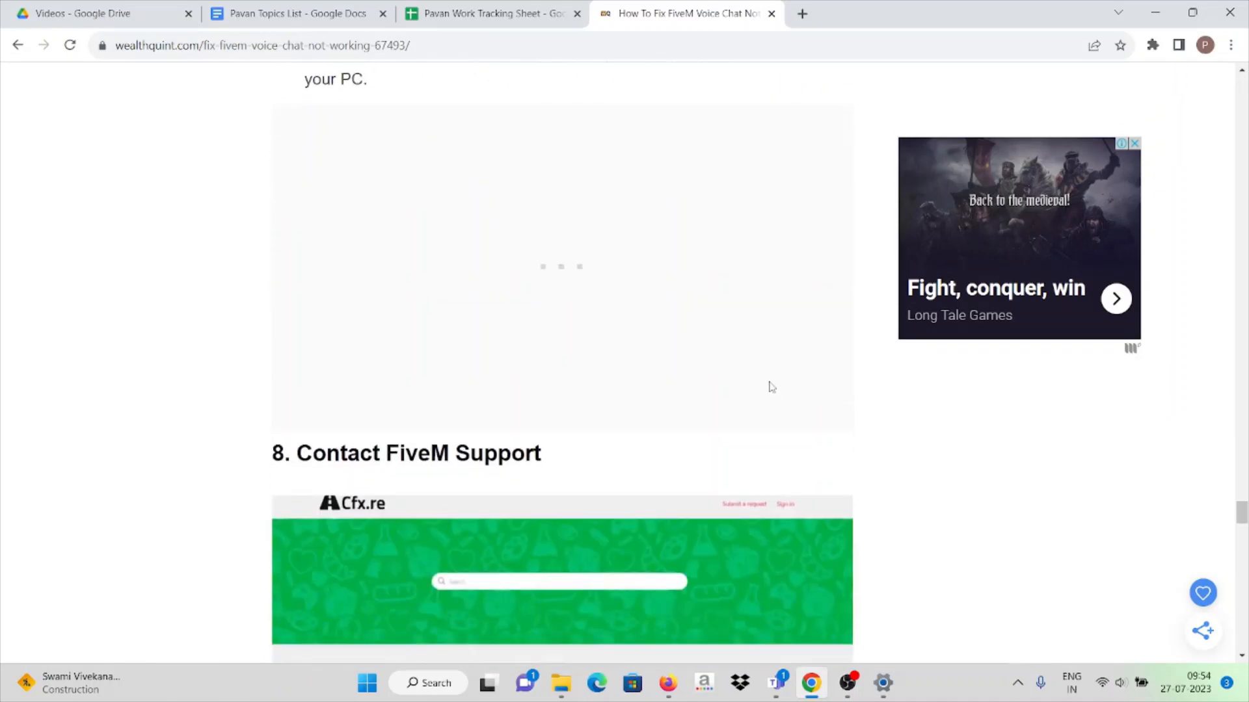
scroll("down", 3)
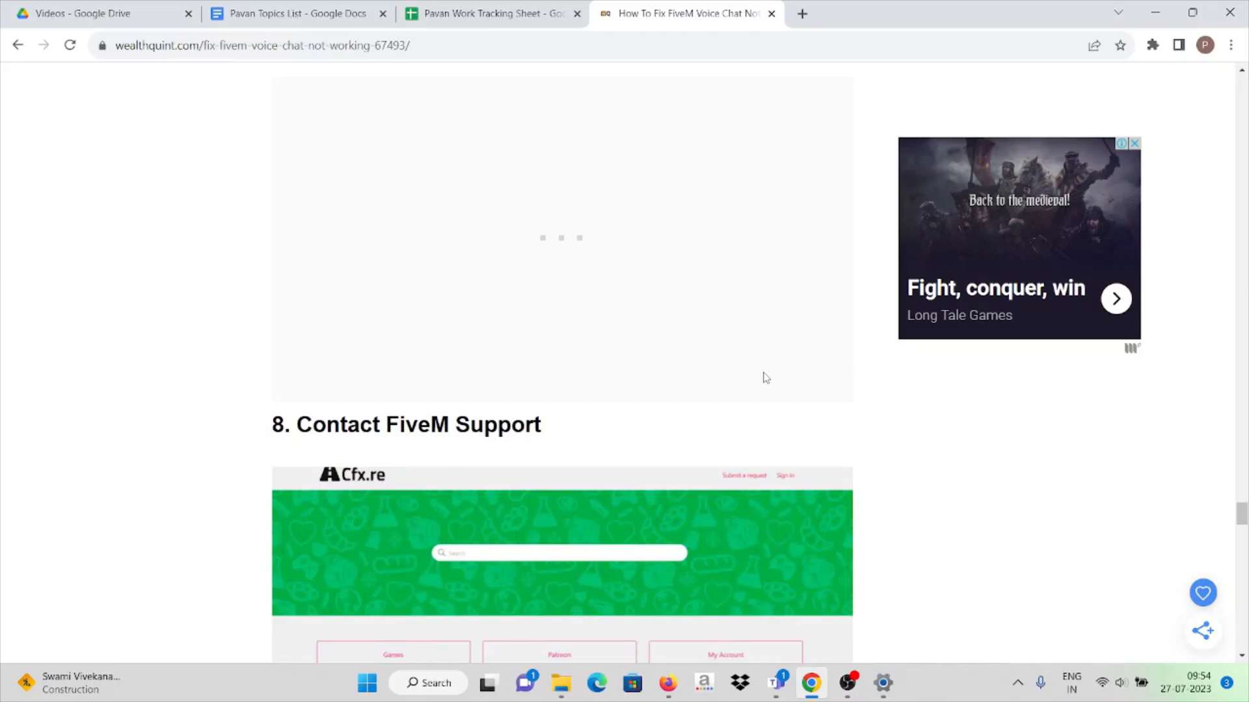
scroll("down", 3)
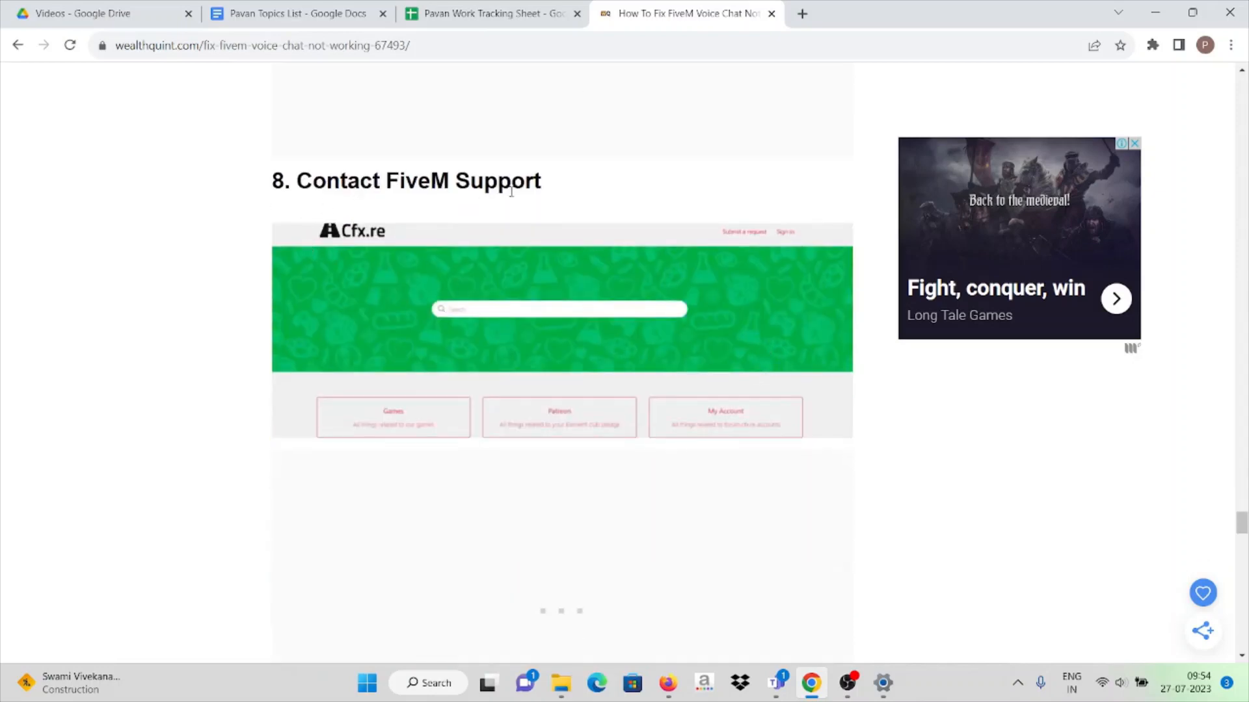
scroll("down", 3)
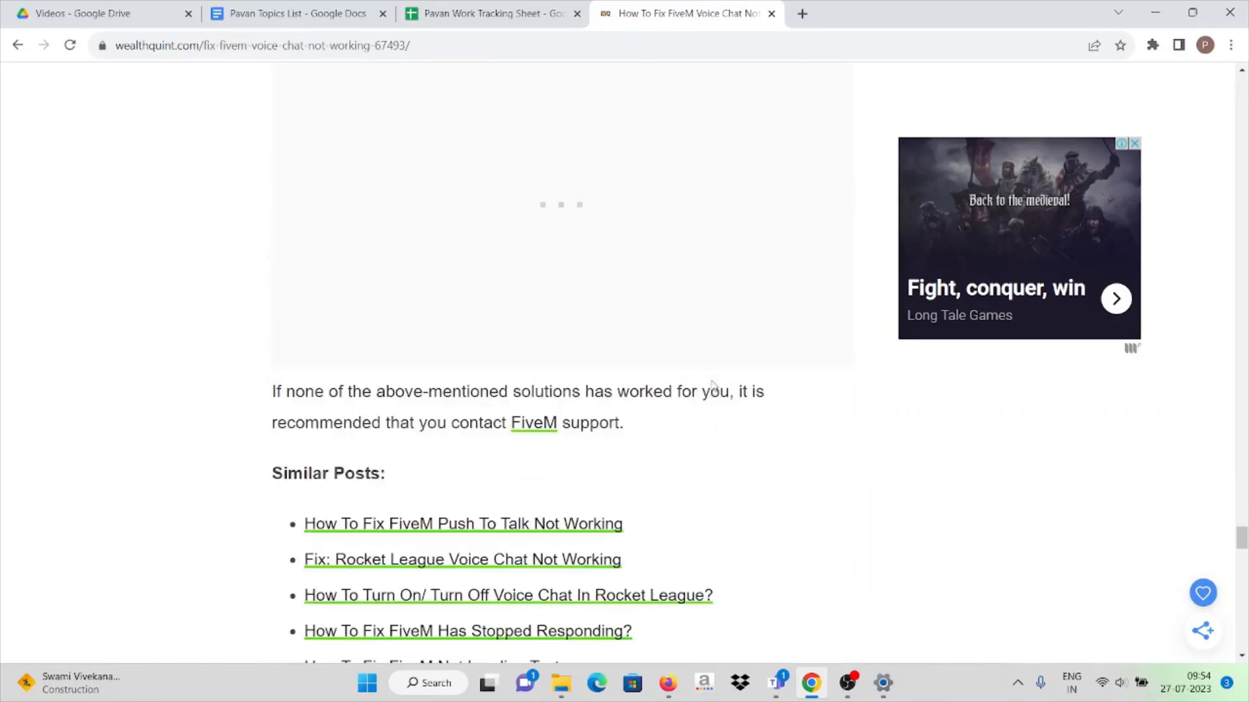